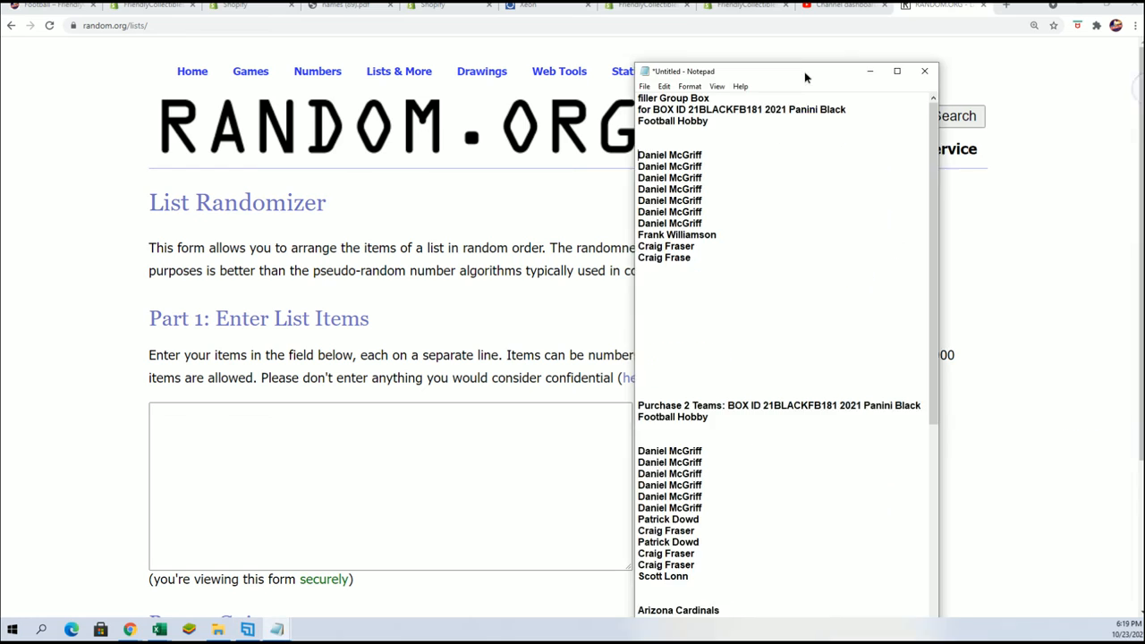
Paste the ten owner names from the notes into the List Randomizer form.
{"action": "left_click_drag", "start_coordinate": [805, 71], "coordinate": [849, 27]}
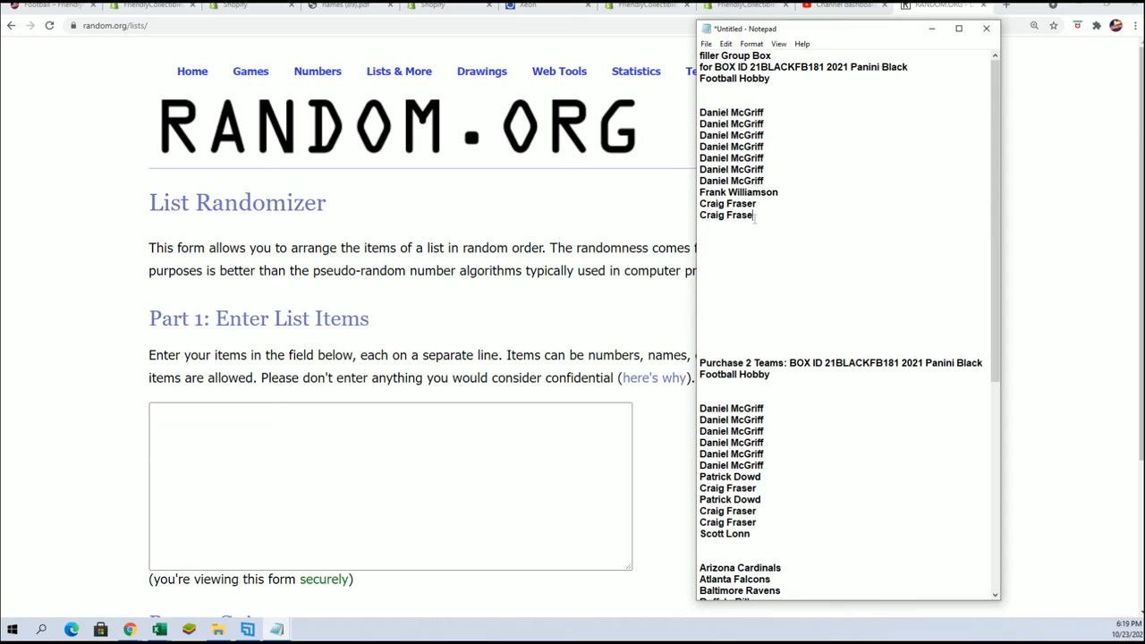
{"action": "left_click_drag", "start_coordinate": [700, 112], "coordinate": [754, 215]}
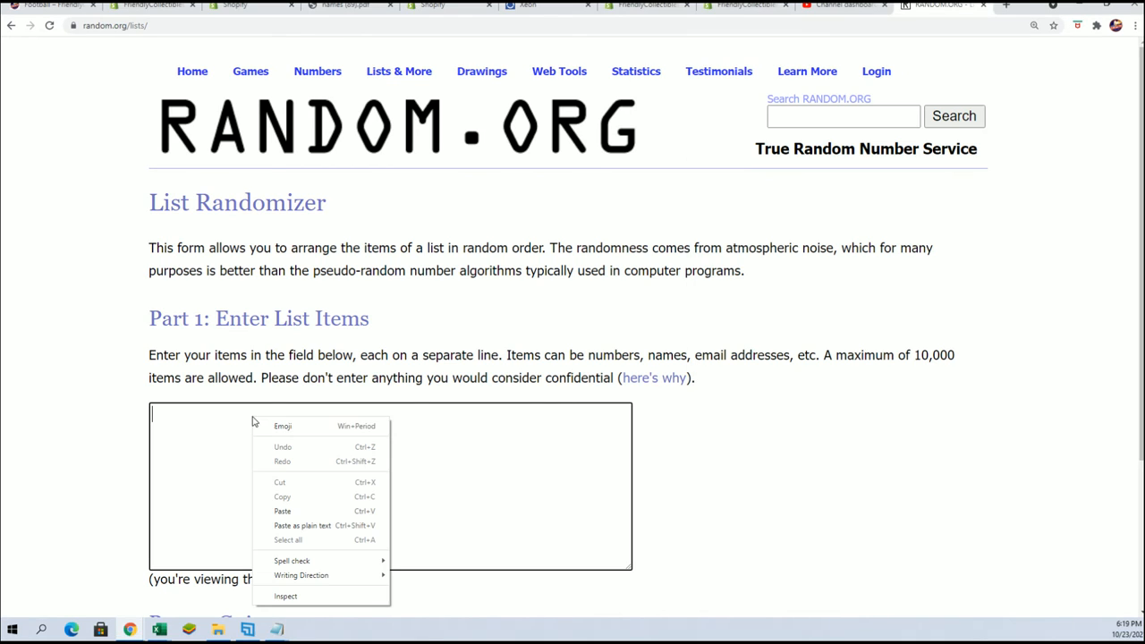
{"action": "left_click", "coordinate": [282, 511]}
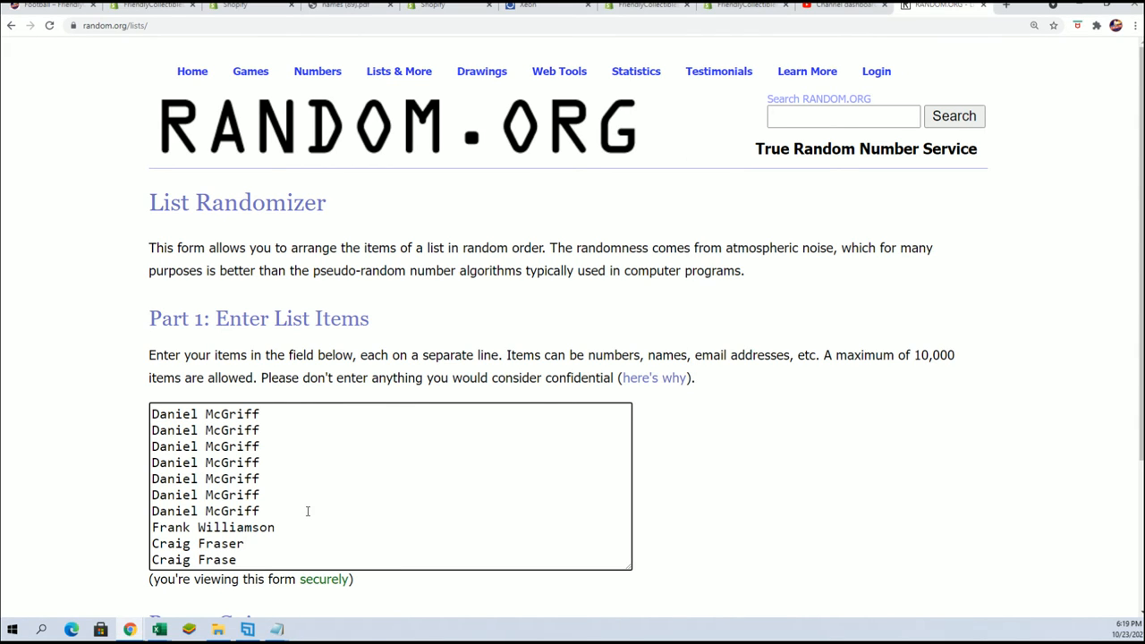
{"action": "scroll", "scroll_direction": "down", "scroll_amount": 3}
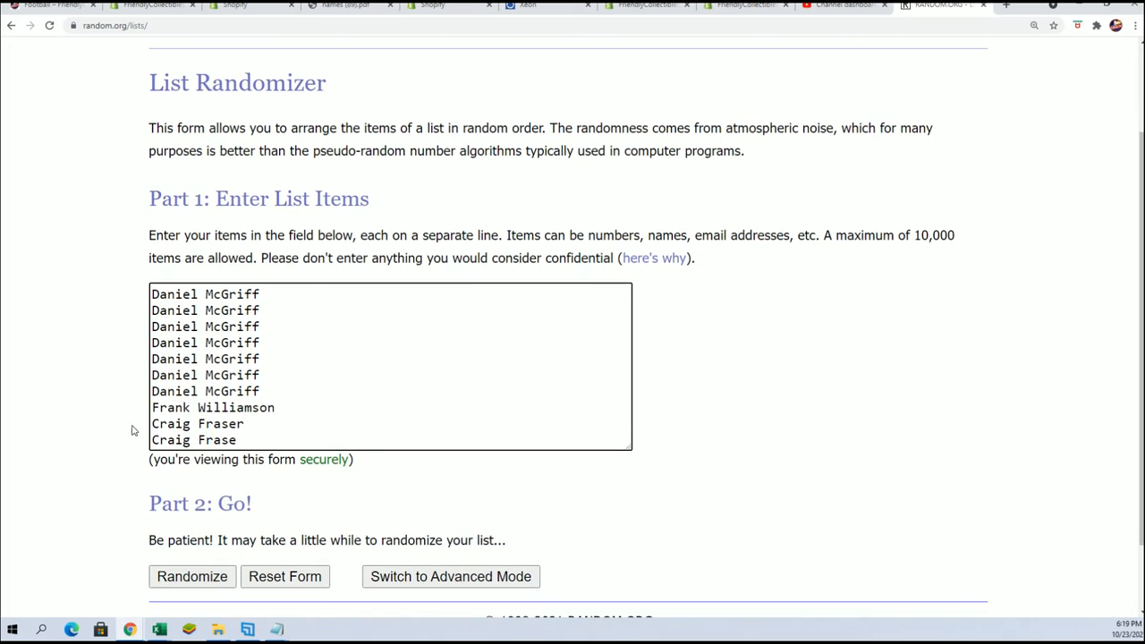
{"action": "scroll", "scroll_direction": "down", "scroll_amount": 3}
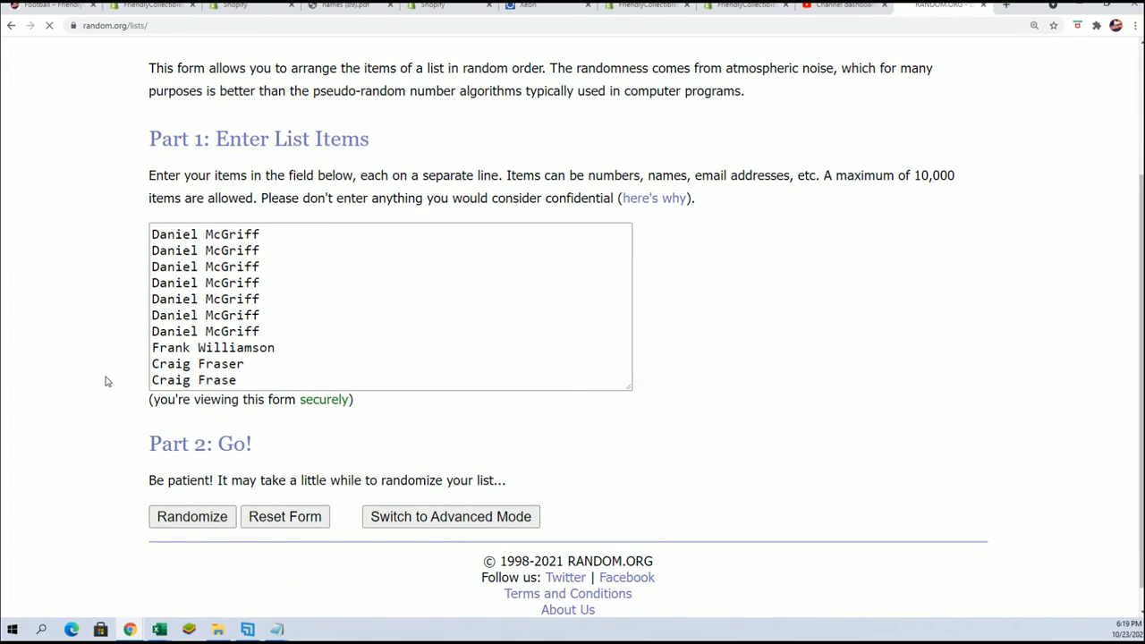
Randomize the ten-name list and reshuffle it until seven random orders have been produced.
{"action": "left_click", "coordinate": [192, 516]}
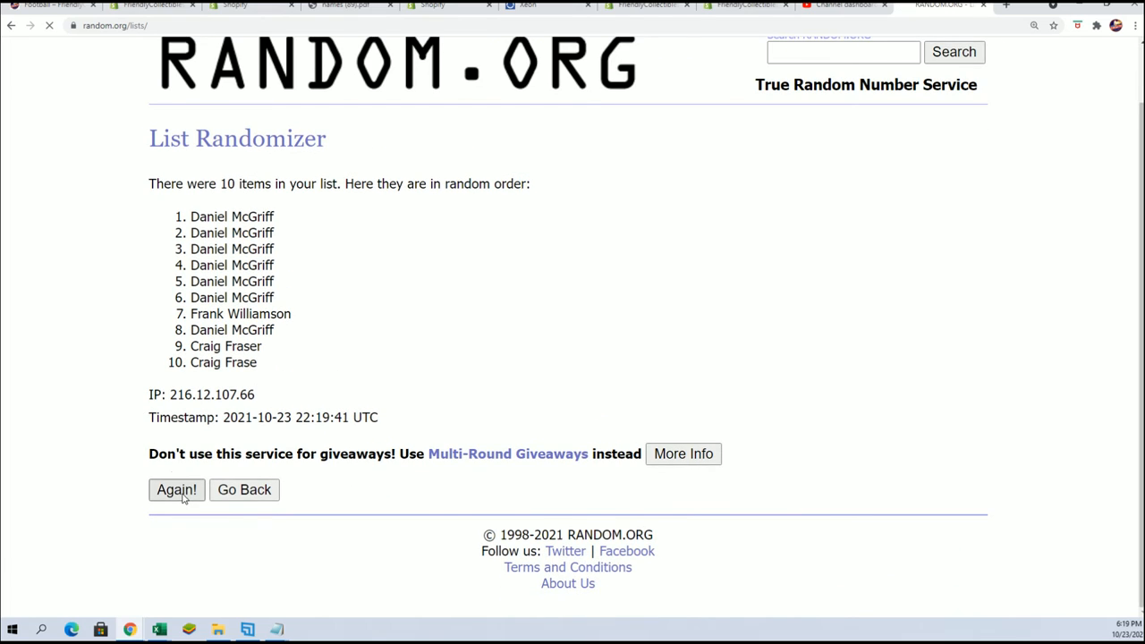
{"action": "left_click", "coordinate": [176, 490]}
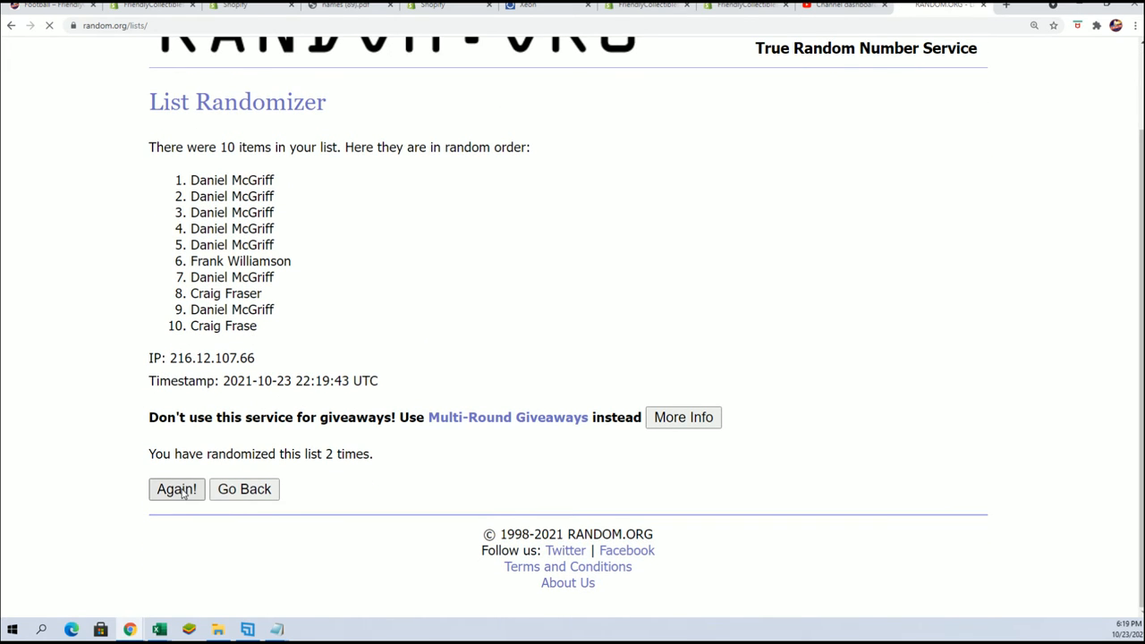
{"action": "left_click", "coordinate": [176, 490]}
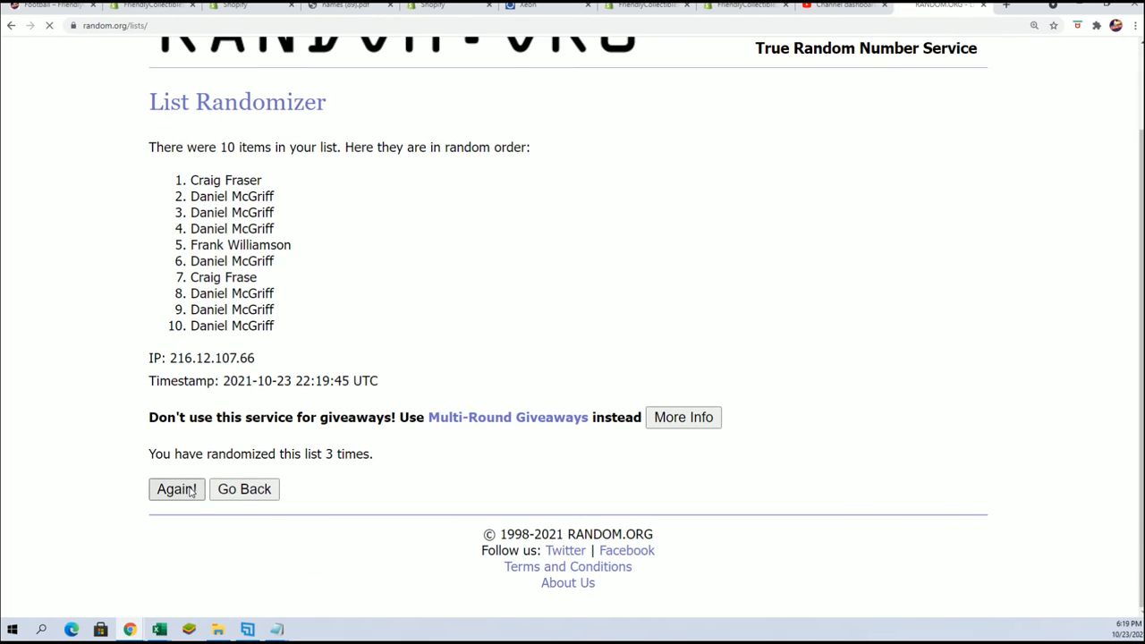
{"action": "left_click", "coordinate": [176, 489]}
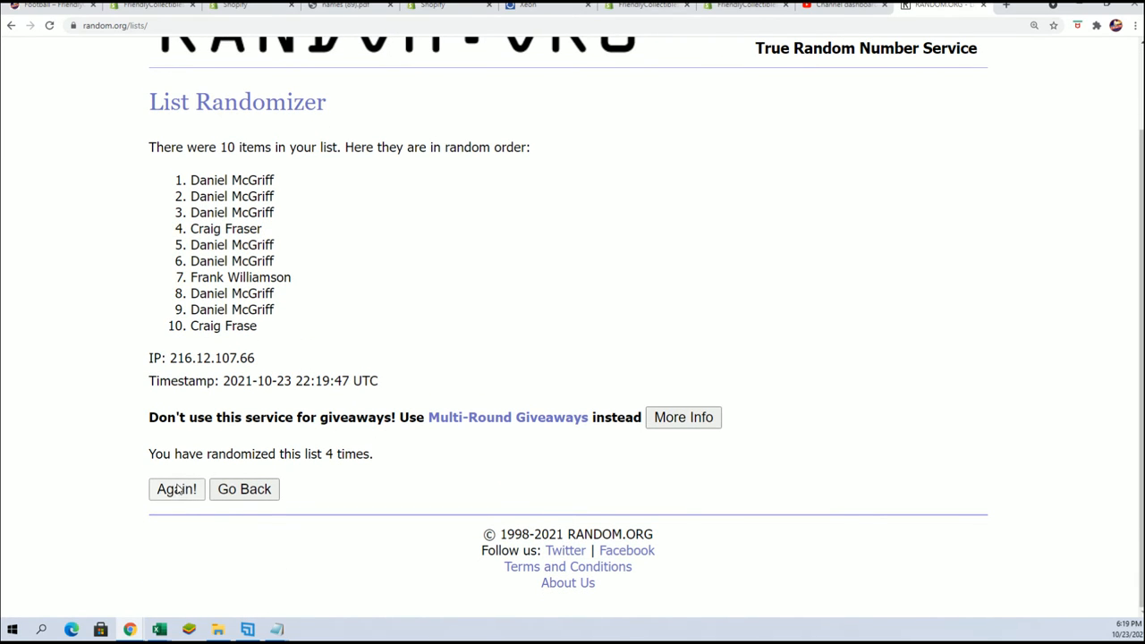
{"action": "left_click", "coordinate": [176, 490]}
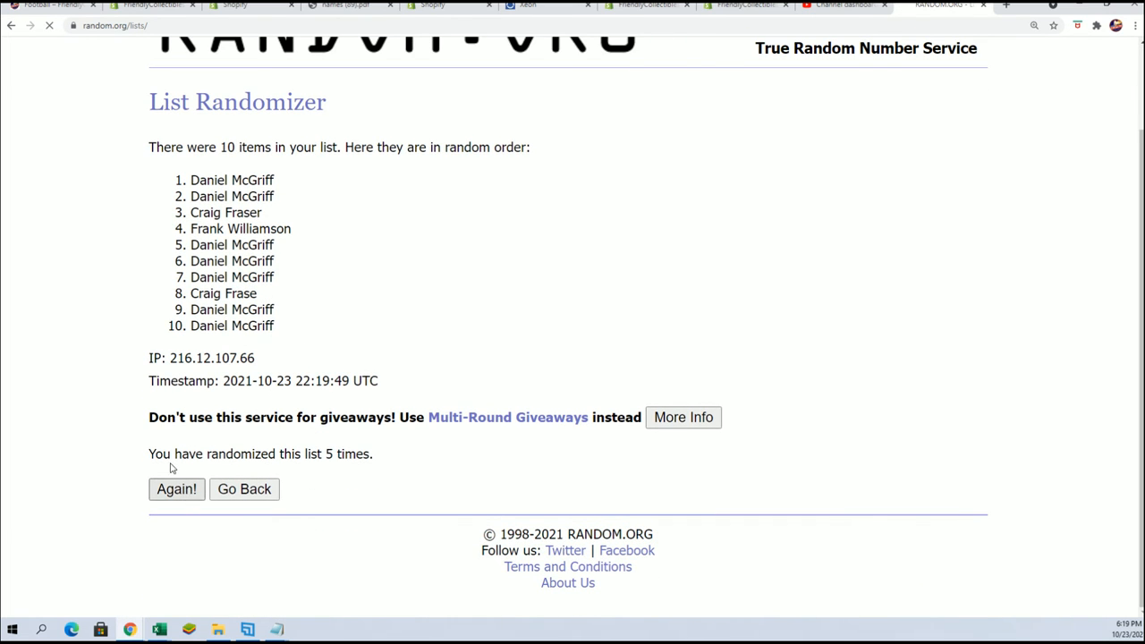
{"action": "left_click", "coordinate": [176, 489]}
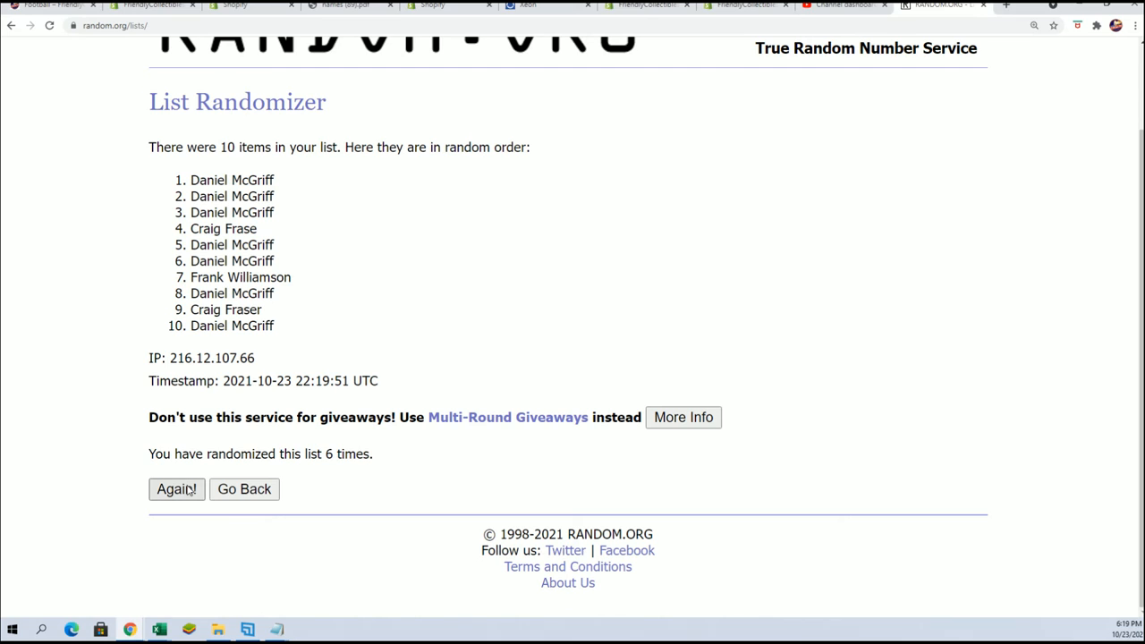
{"action": "left_click", "coordinate": [176, 488]}
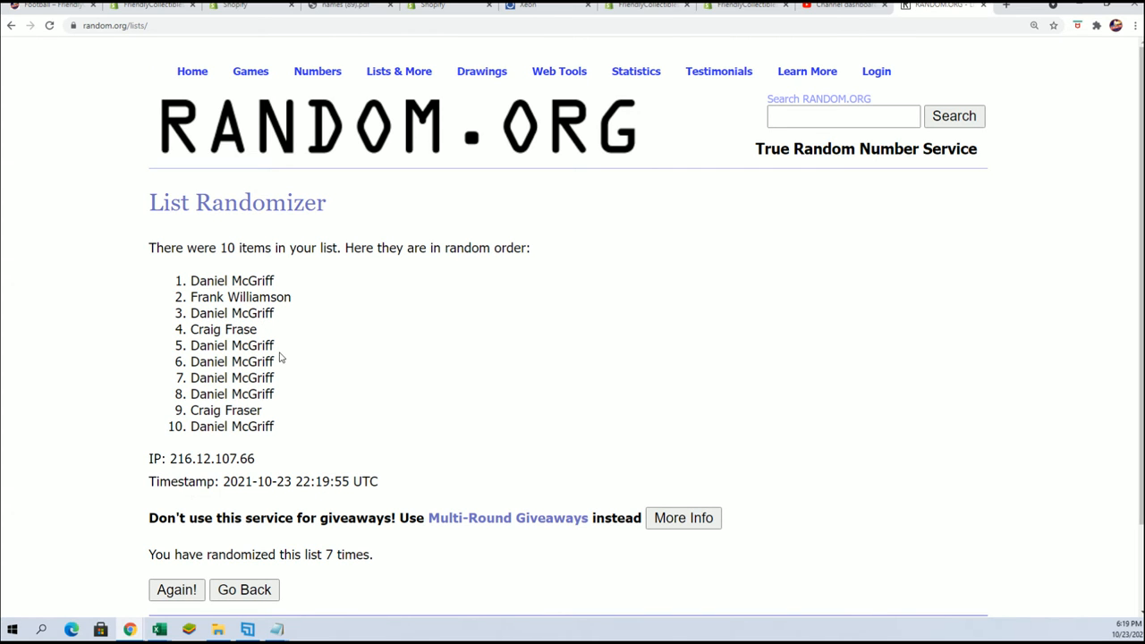
Select the first four names of the seventh shuffled order for copying.
{"action": "left_click_drag", "start_coordinate": [191, 280], "coordinate": [260, 329]}
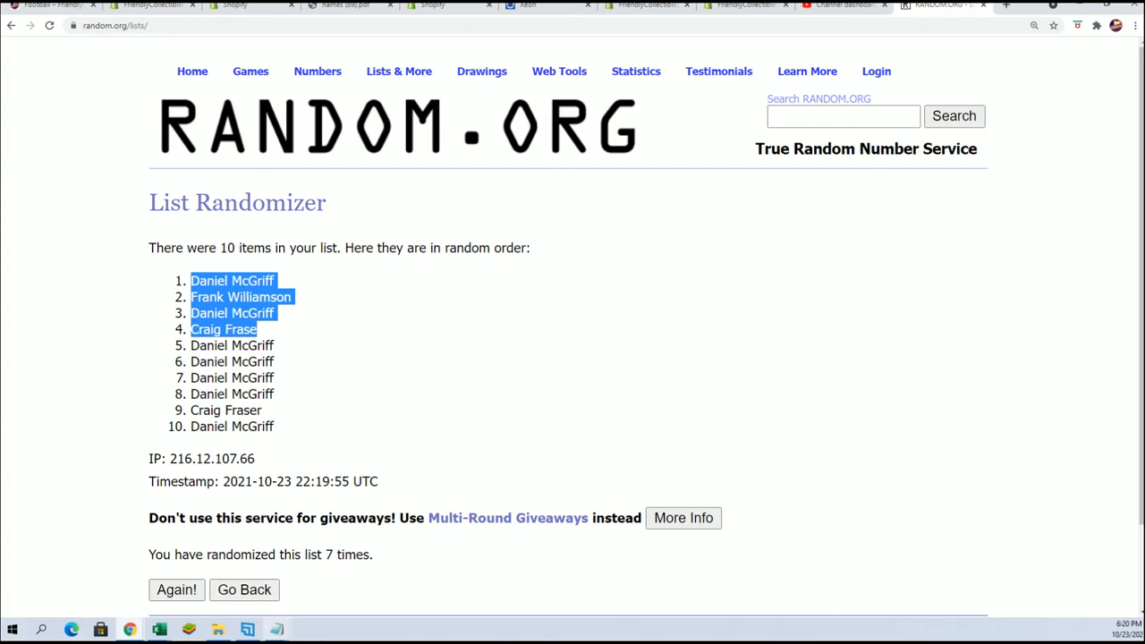
{"action": "mouse_move", "coordinate": [540, 485]}
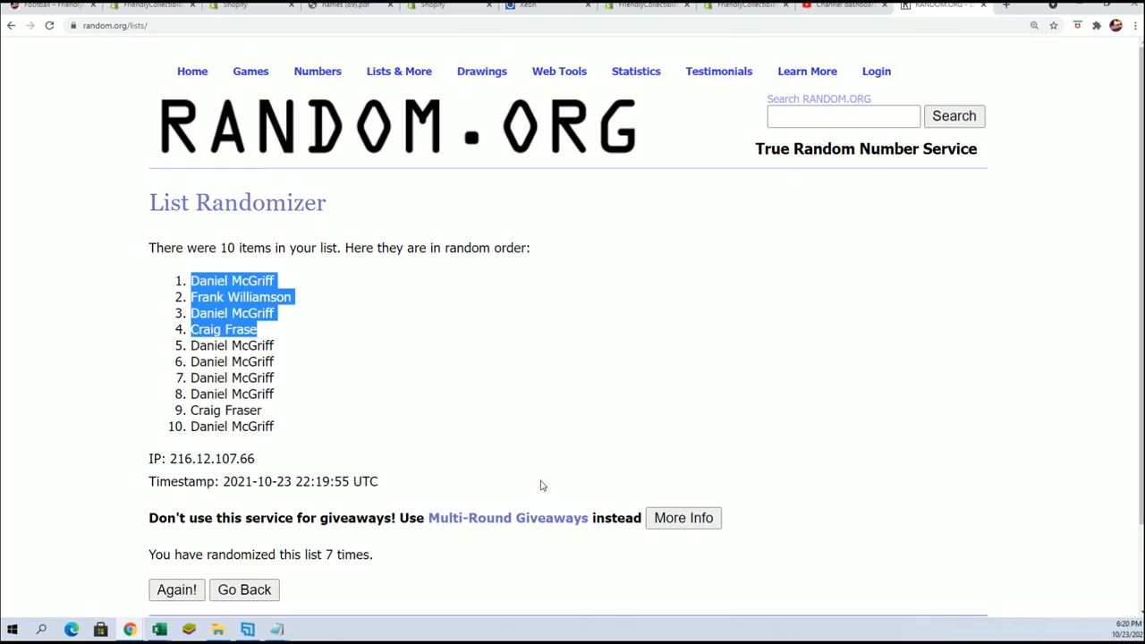
{"action": "mouse_move", "coordinate": [488, 551]}
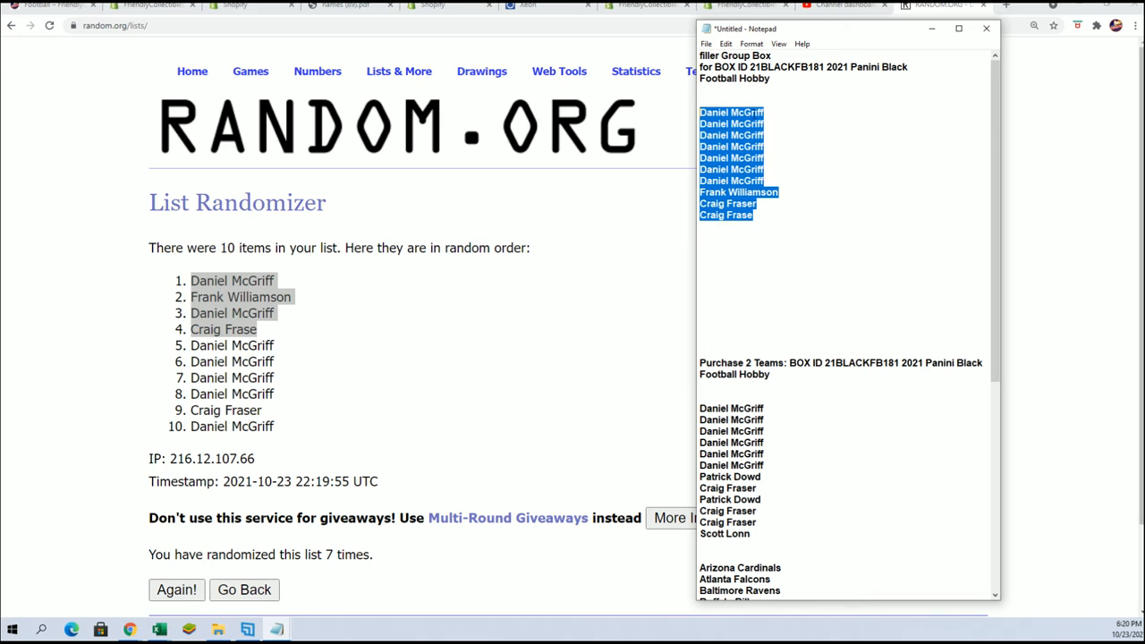
Delete the original ten names and paste the four shuffled names under the filler Group Box heading.
{"action": "key", "text": "Delete"}
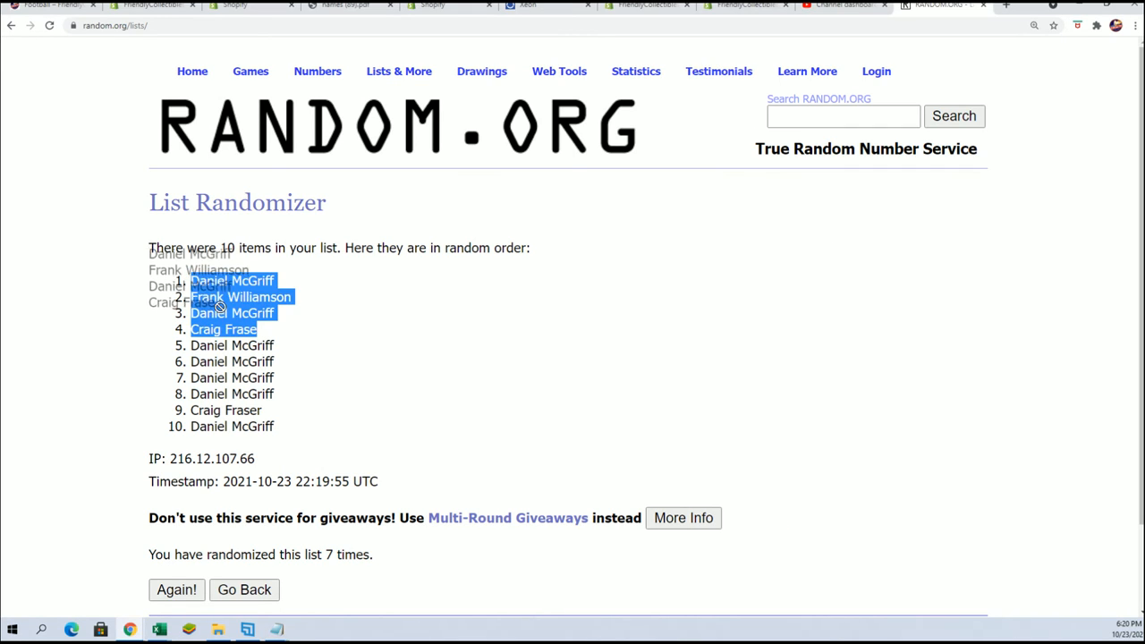
{"action": "right_click", "coordinate": [224, 329]}
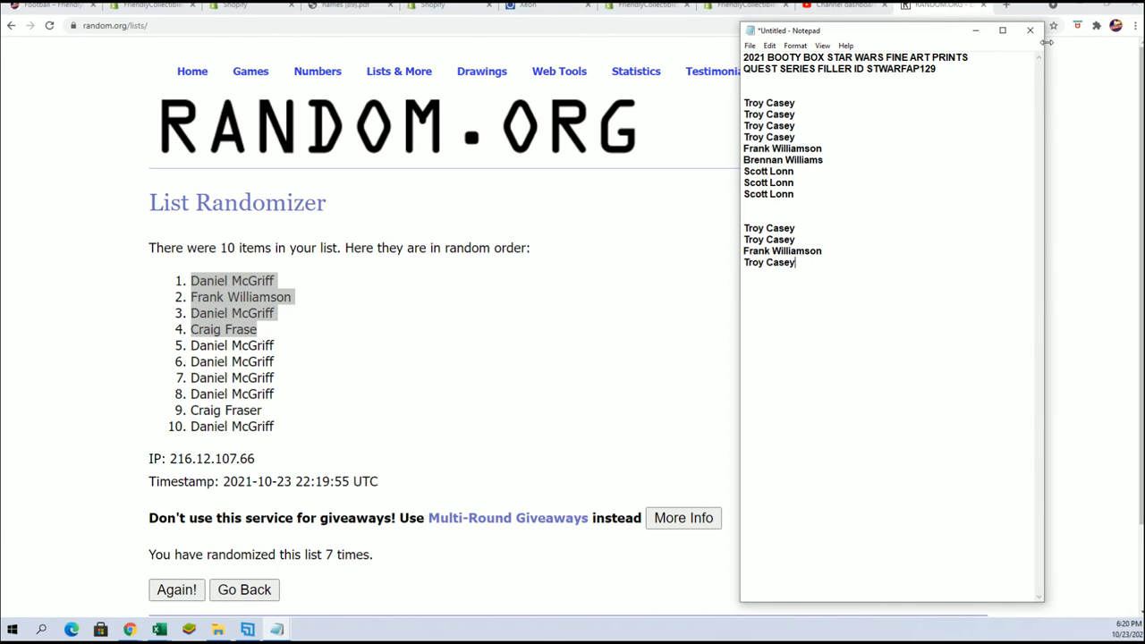
{"action": "left_click", "coordinate": [1030, 30]}
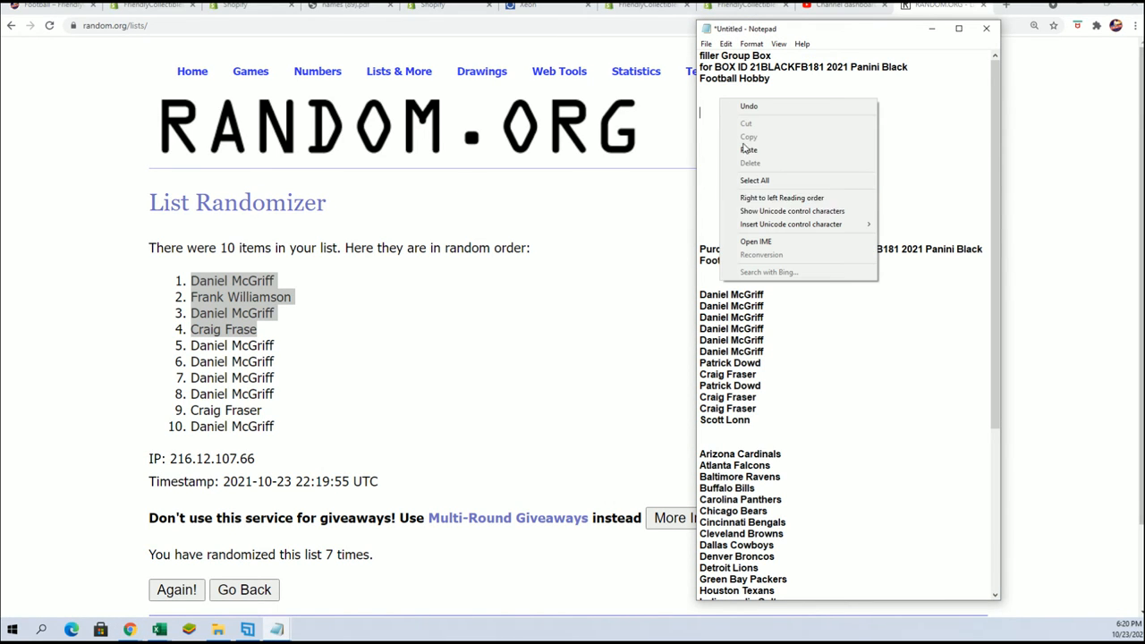
{"action": "left_click", "coordinate": [750, 150]}
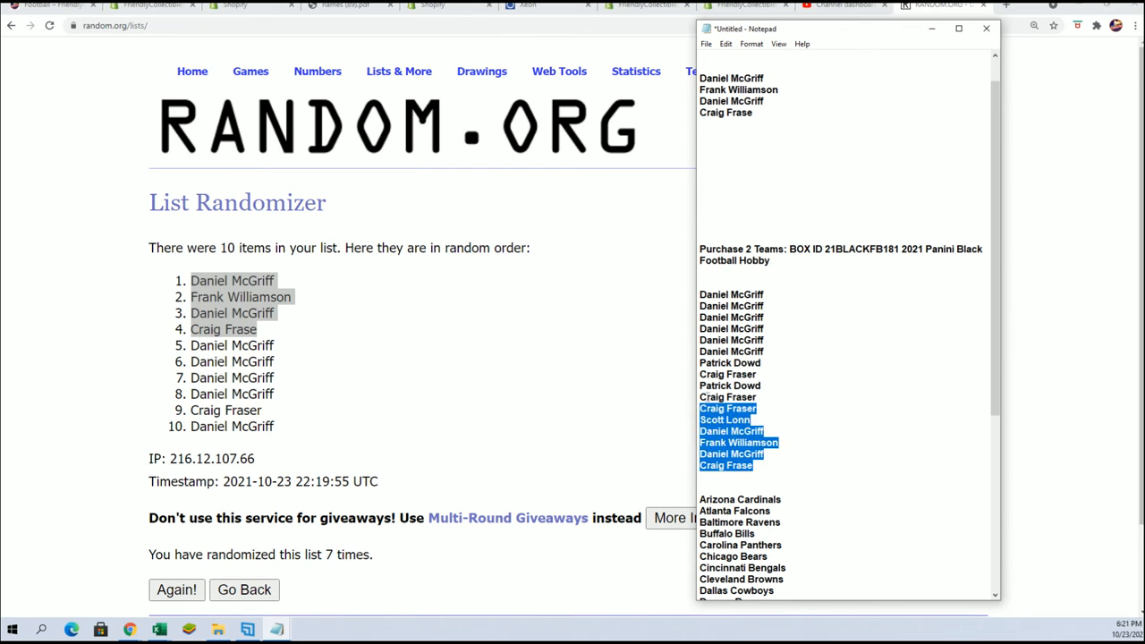
Copy the sixteen Purchase 2 Teams names and move below the list to repeat them, giving 32 owners.
{"action": "right_click", "coordinate": [732, 294]}
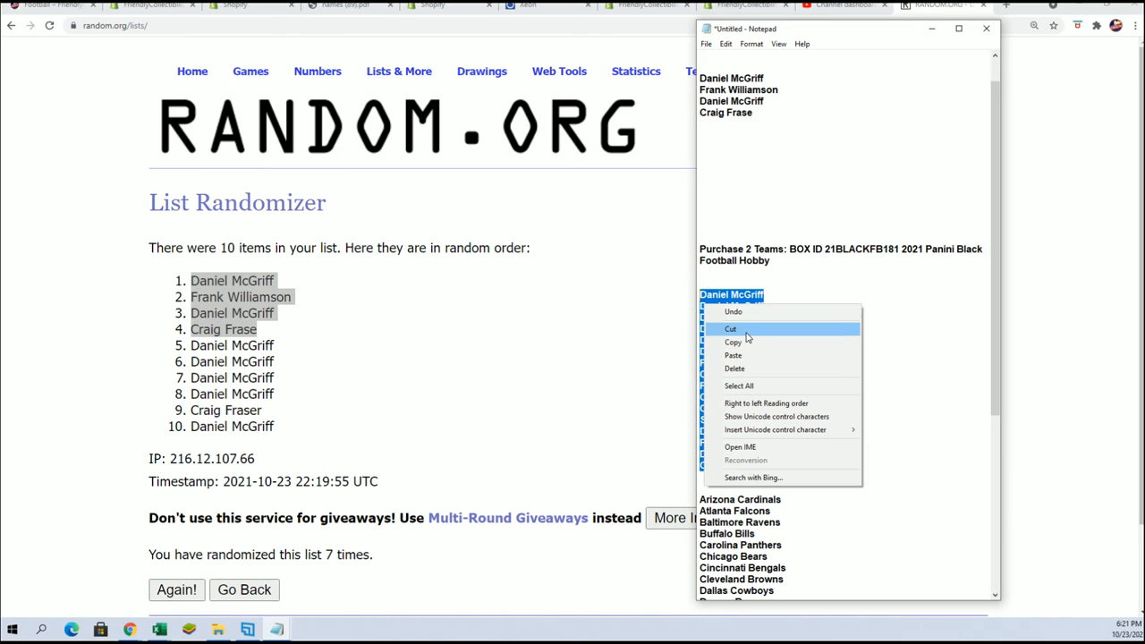
{"action": "left_click", "coordinate": [733, 356]}
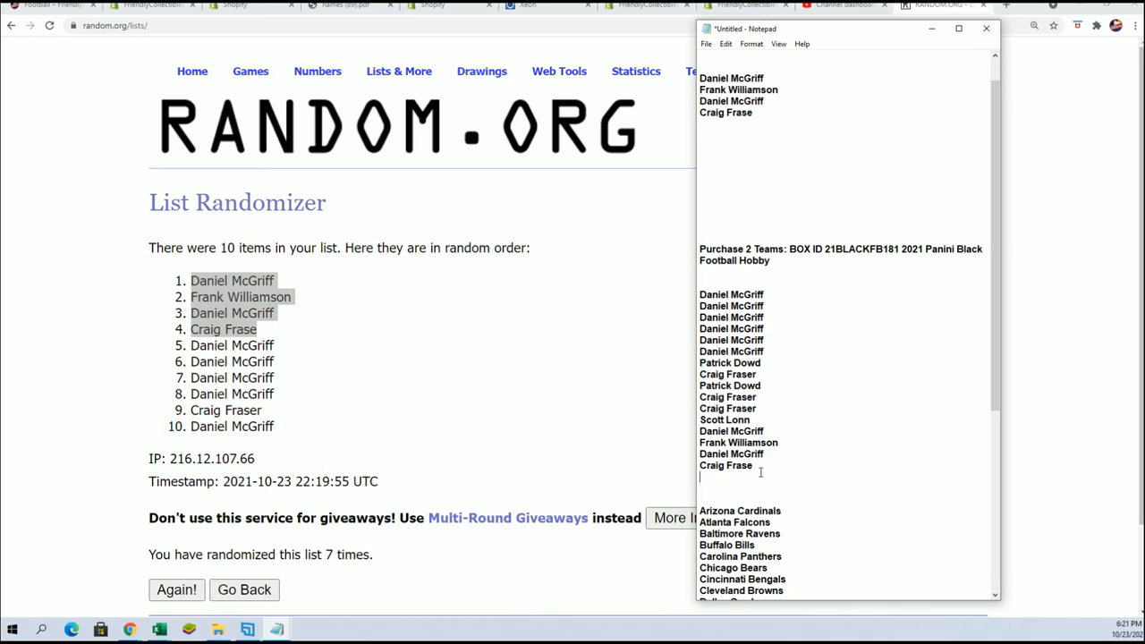
{"action": "scroll", "scroll_direction": "down", "scroll_amount": 3}
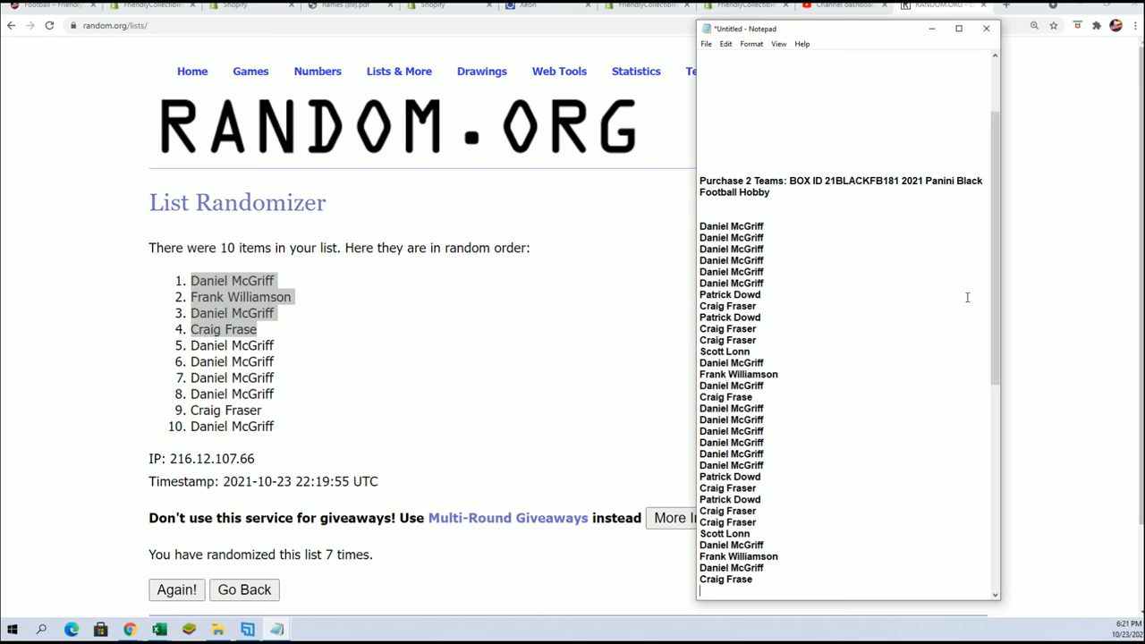
{"action": "scroll", "scroll_direction": "down", "scroll_amount": 3}
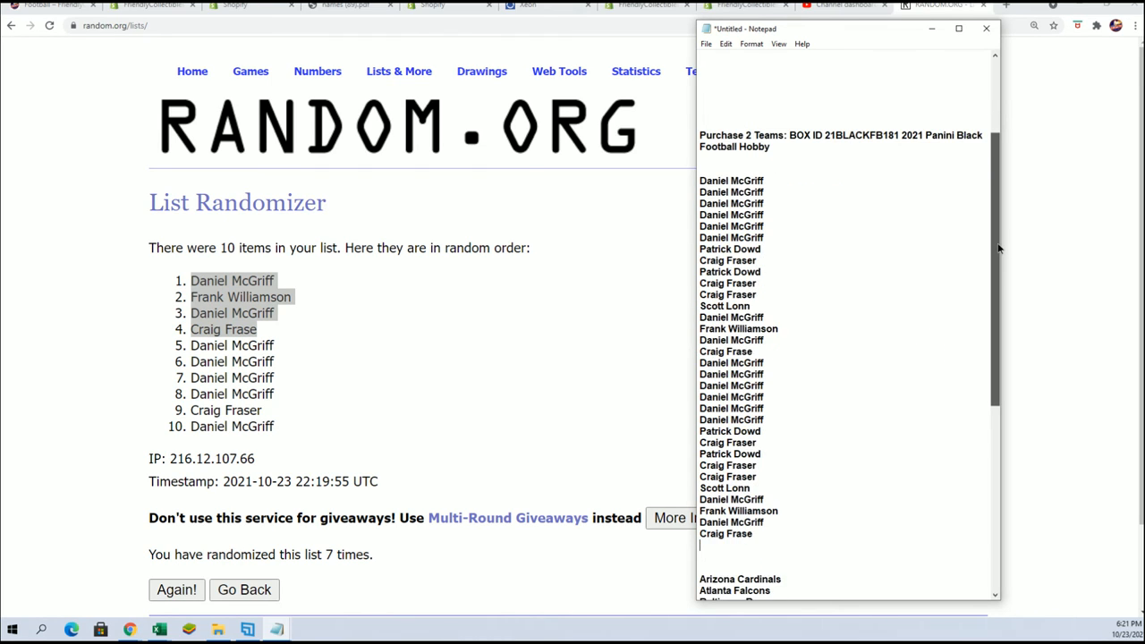
{"action": "scroll", "scroll_direction": "down", "scroll_amount": 3}
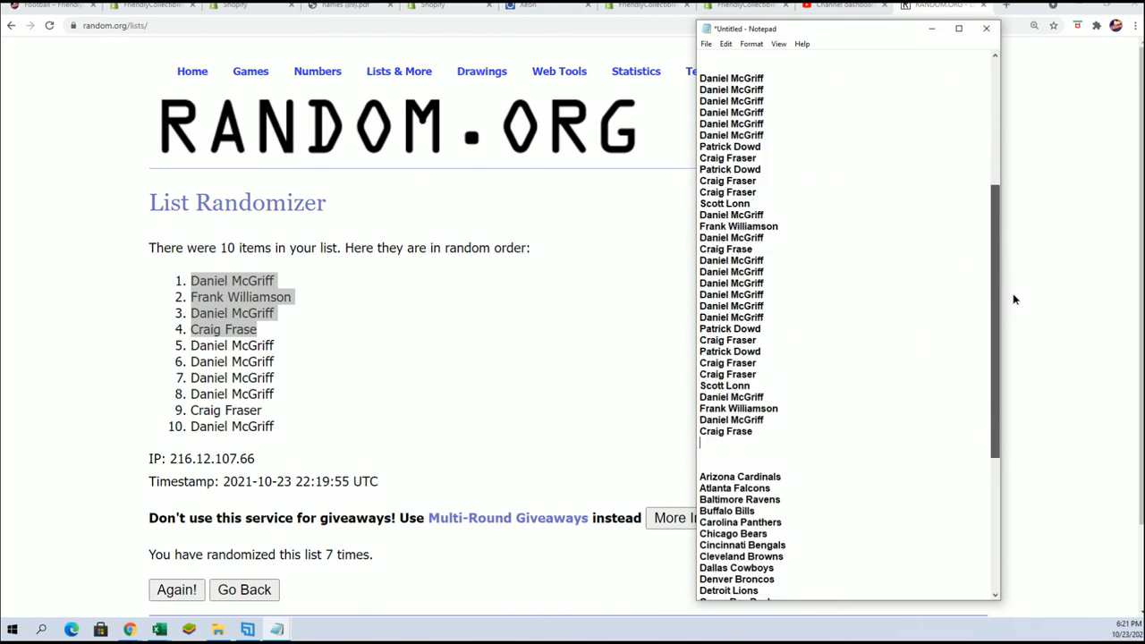
Paste the 32 owner names into a fresh List Randomizer form and randomize them.
{"action": "left_click", "coordinate": [399, 71]}
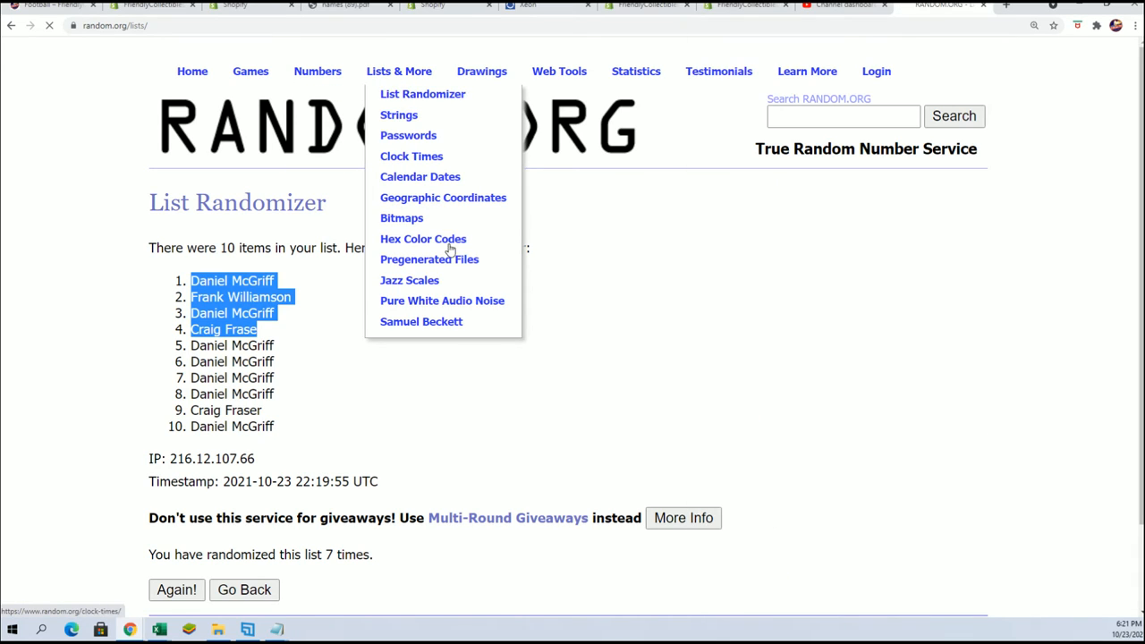
{"action": "left_click", "coordinate": [422, 93]}
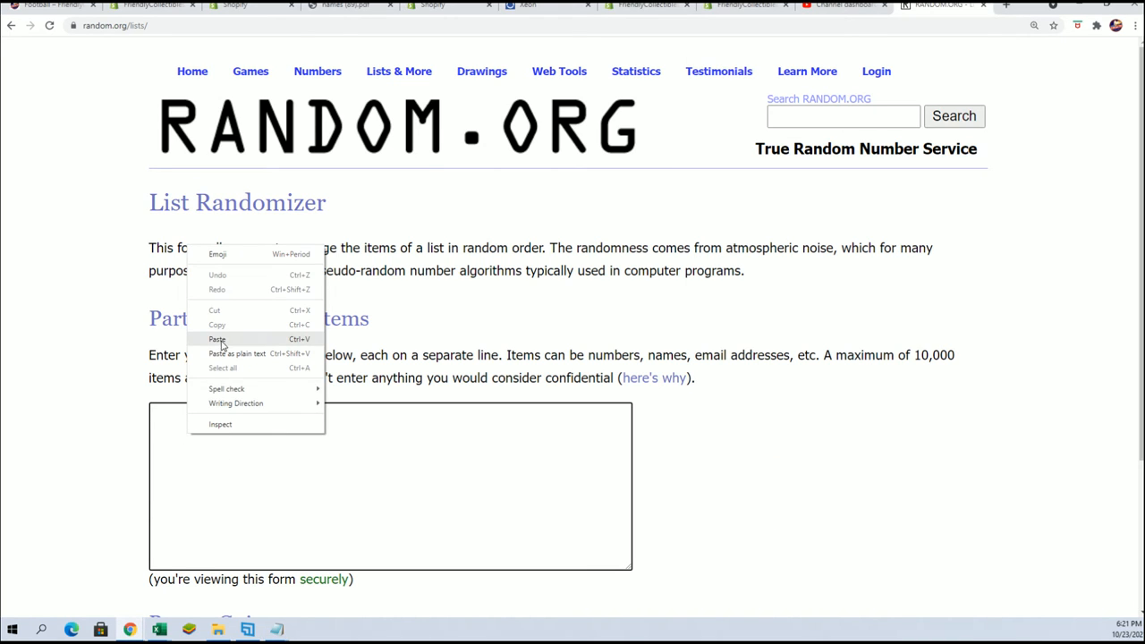
{"action": "left_click", "coordinate": [218, 339]}
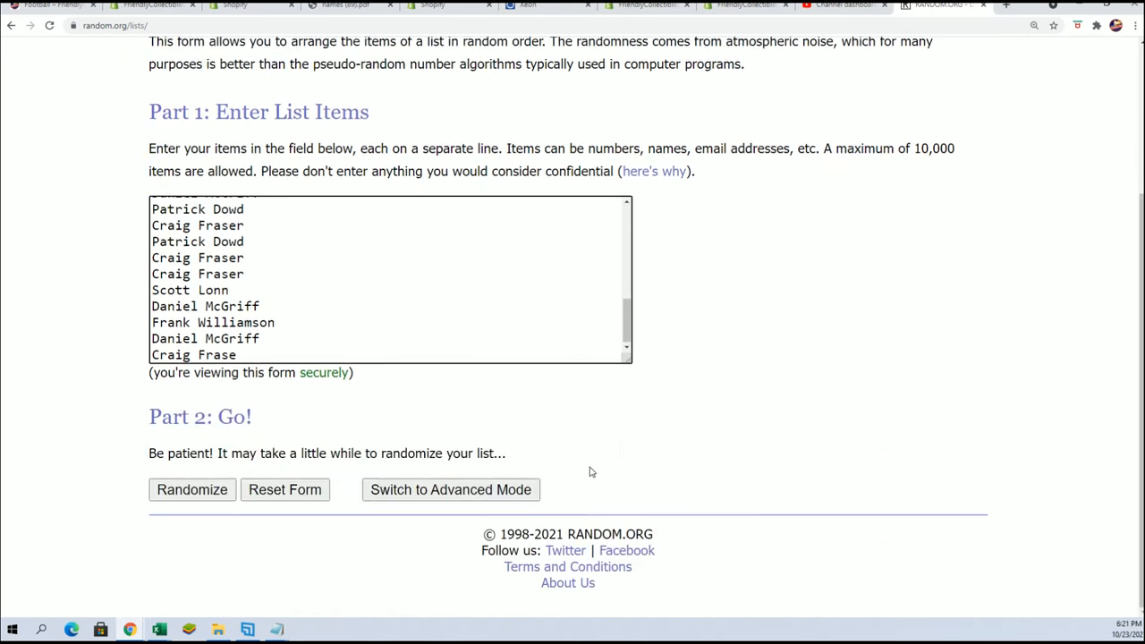
{"action": "left_click", "coordinate": [191, 489]}
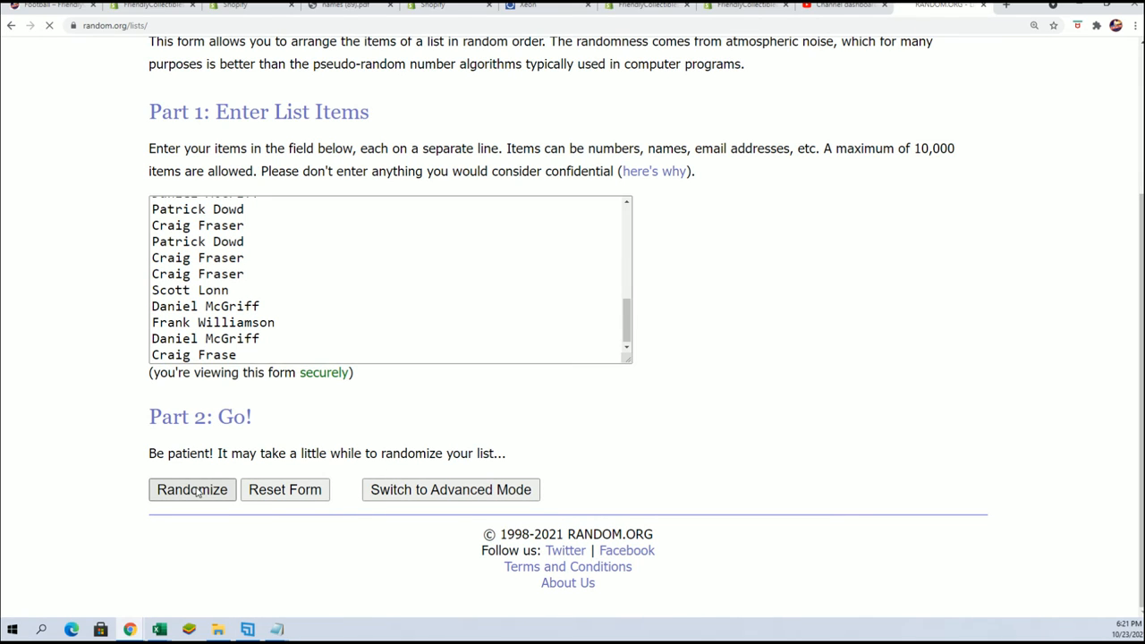
Reshuffle the 32 owner names with Again! until seven random orders have been produced.
{"action": "left_click", "coordinate": [191, 489]}
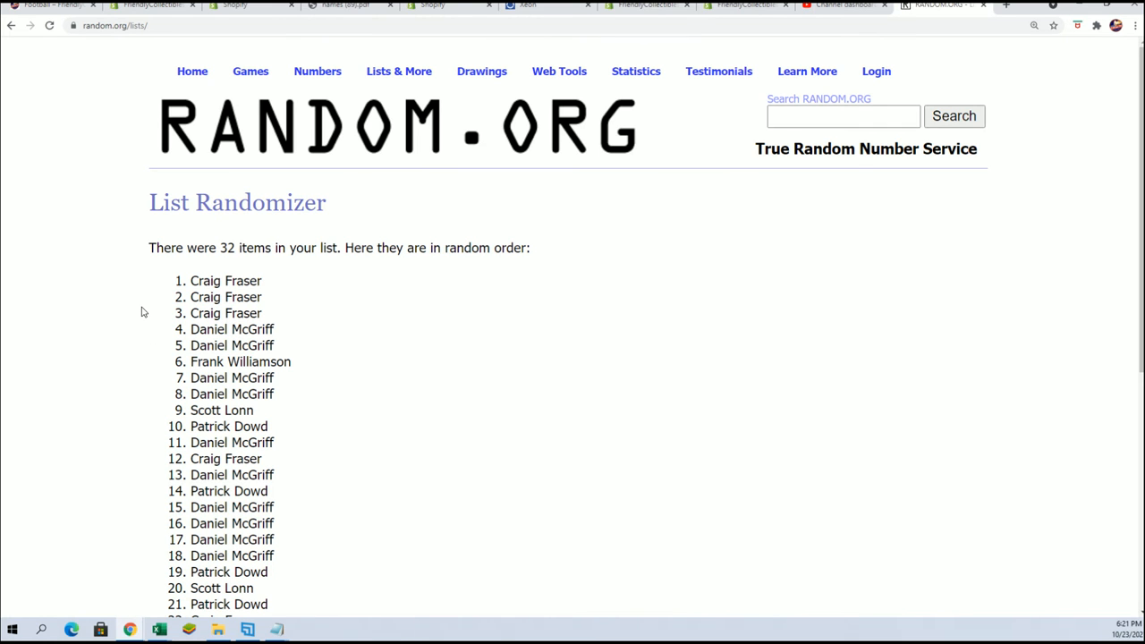
{"action": "scroll", "scroll_direction": "down", "scroll_amount": 3}
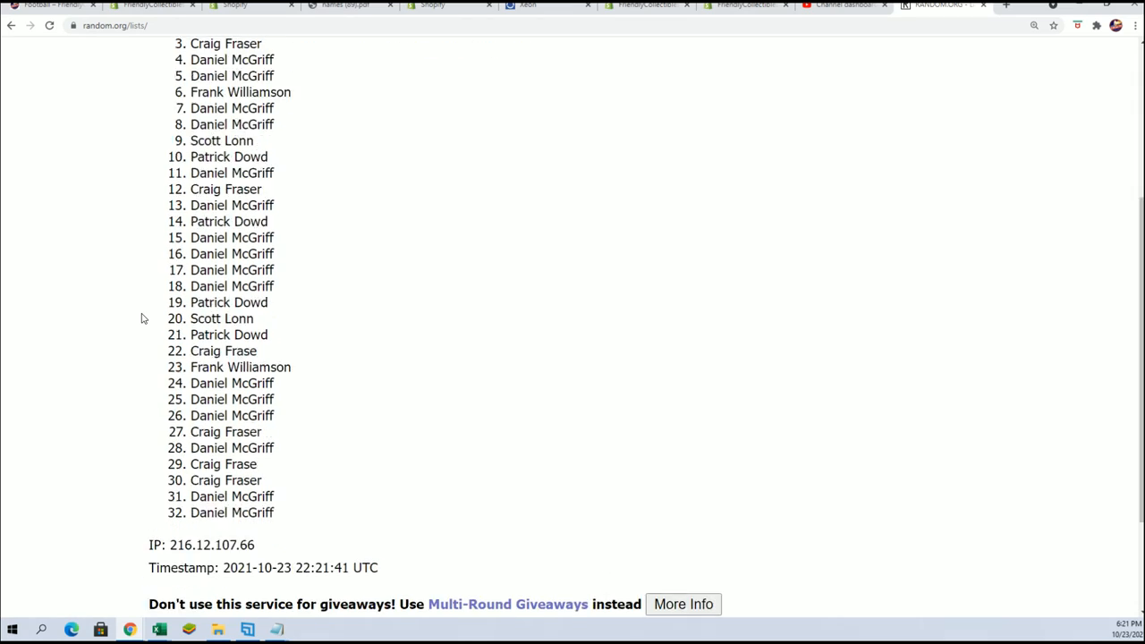
{"action": "scroll", "scroll_direction": "down", "scroll_amount": 3}
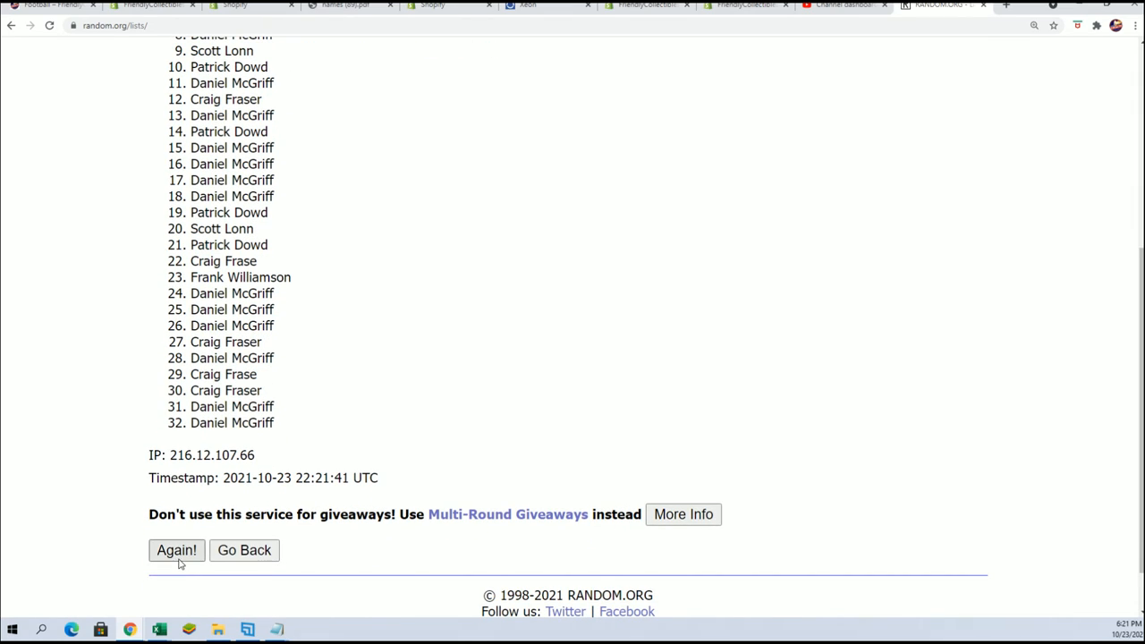
{"action": "left_click", "coordinate": [177, 551]}
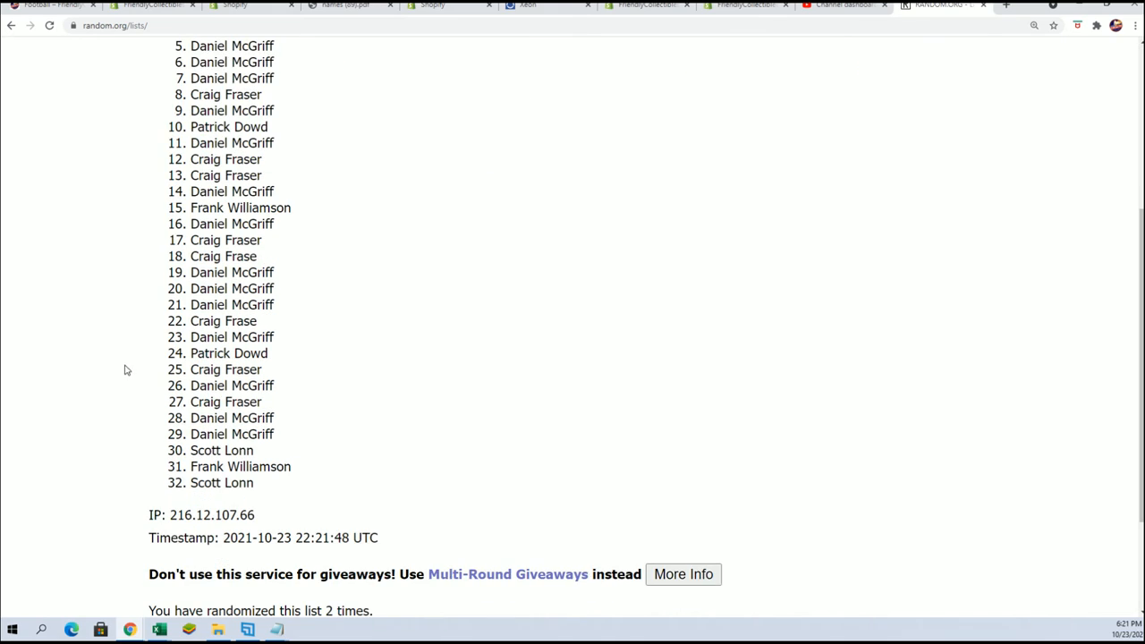
{"action": "scroll", "scroll_direction": "down", "scroll_amount": 3}
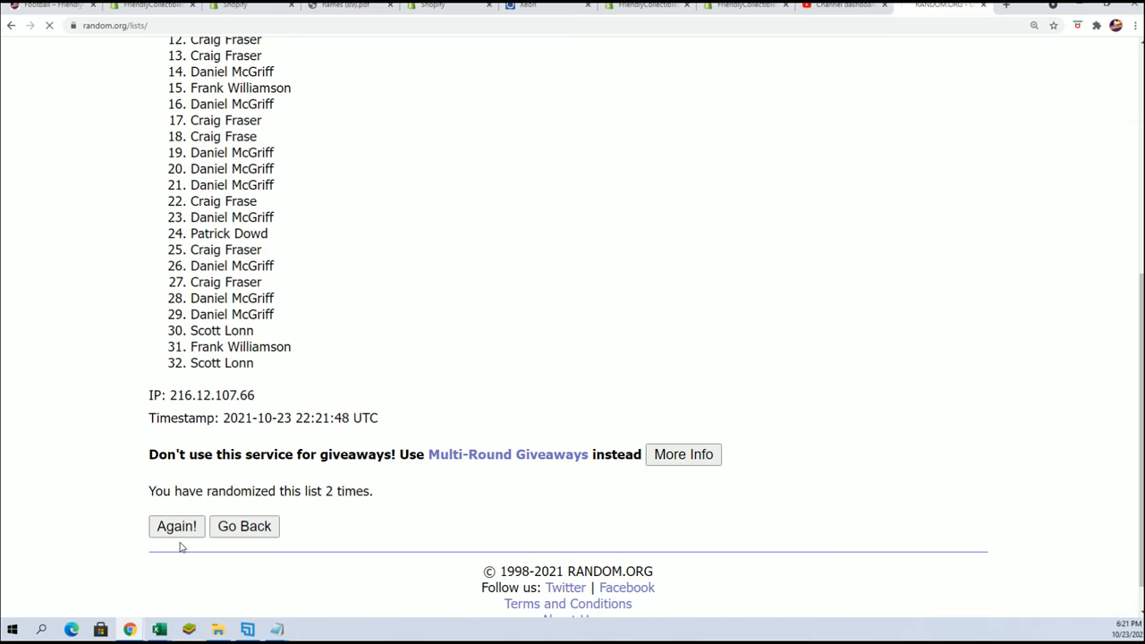
{"action": "left_click", "coordinate": [176, 526]}
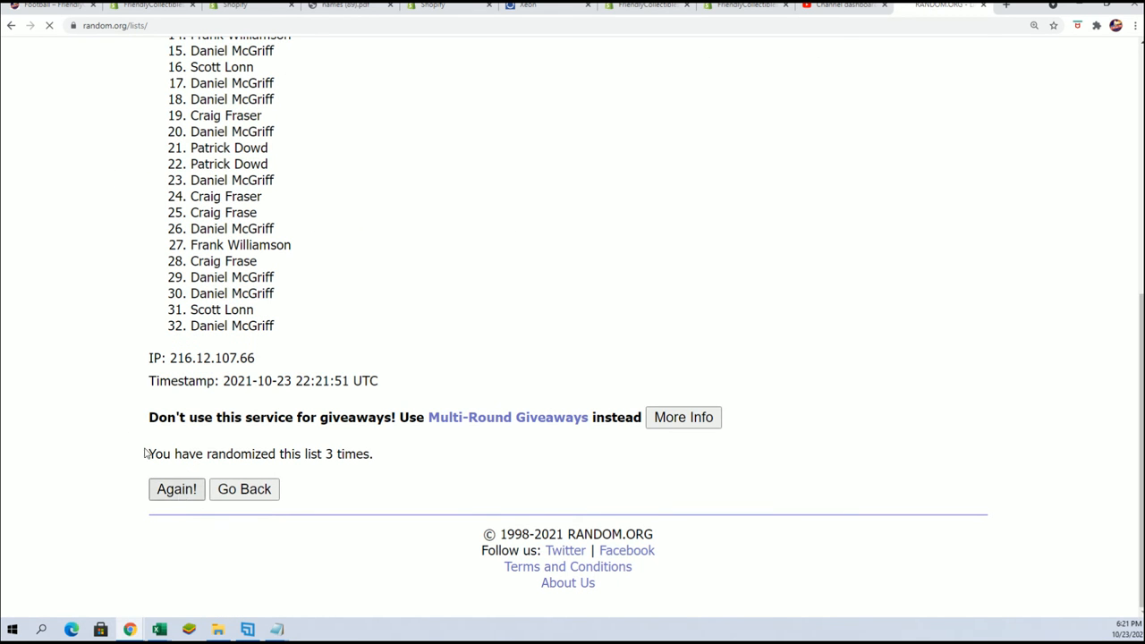
{"action": "left_click", "coordinate": [176, 489]}
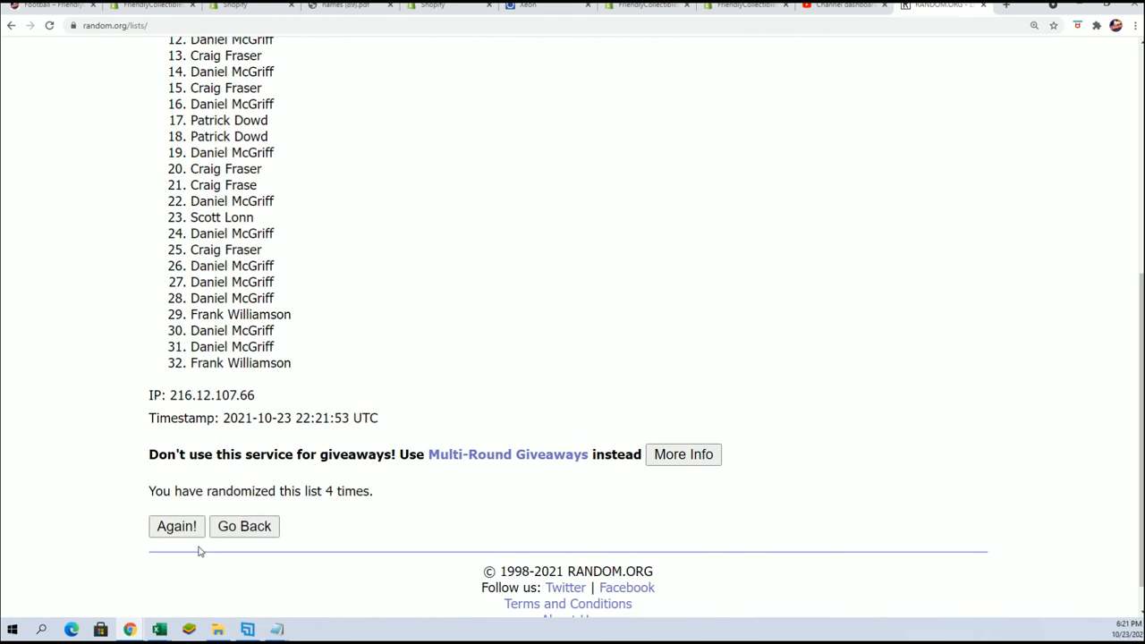
{"action": "left_click", "coordinate": [176, 526]}
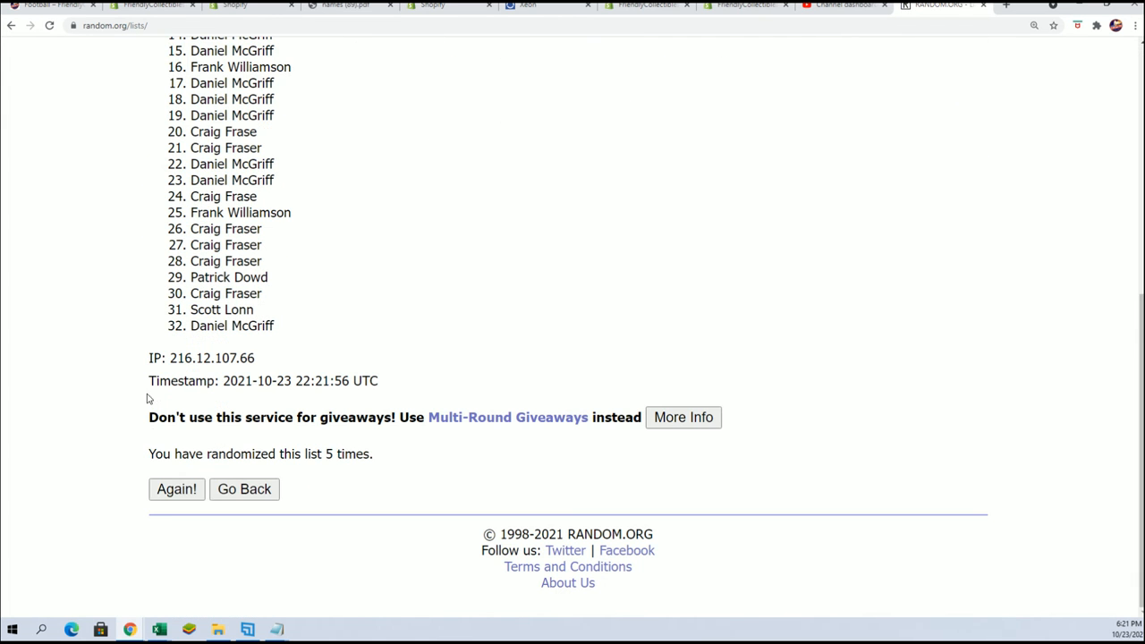
{"action": "left_click", "coordinate": [176, 489]}
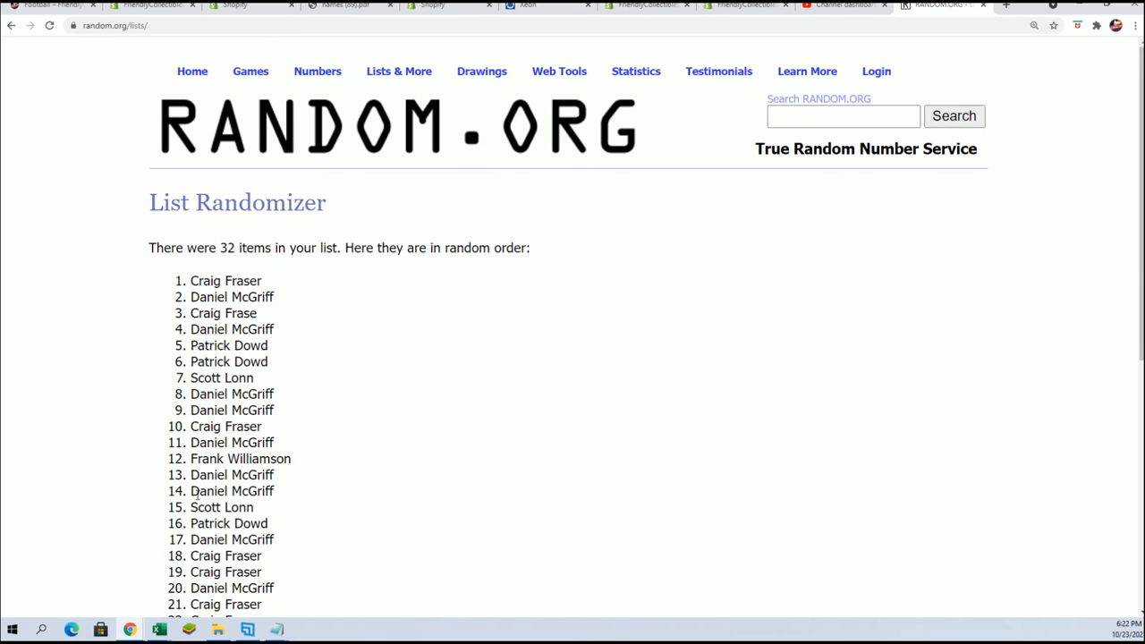
{"action": "scroll", "scroll_direction": "down", "scroll_amount": 3}
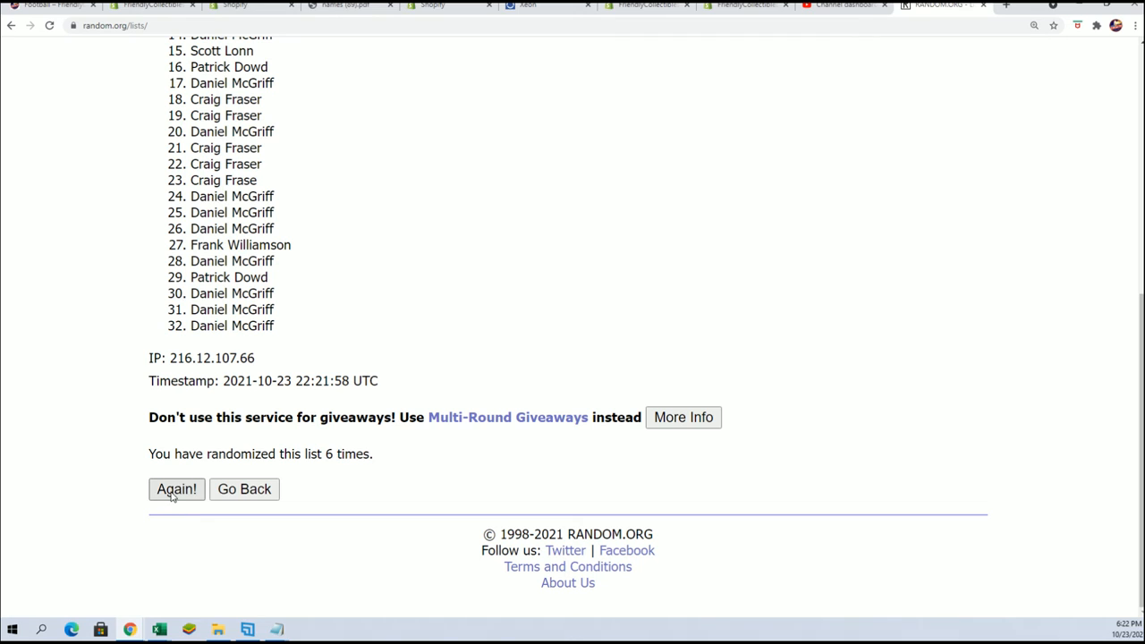
{"action": "left_click", "coordinate": [176, 489]}
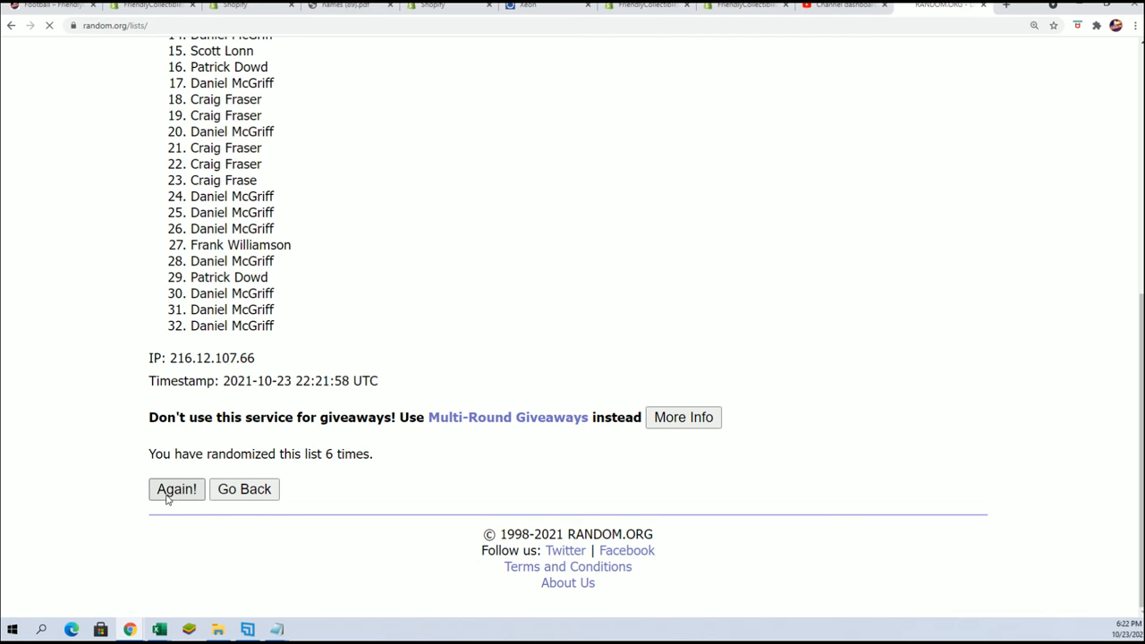
{"action": "left_click", "coordinate": [177, 489]}
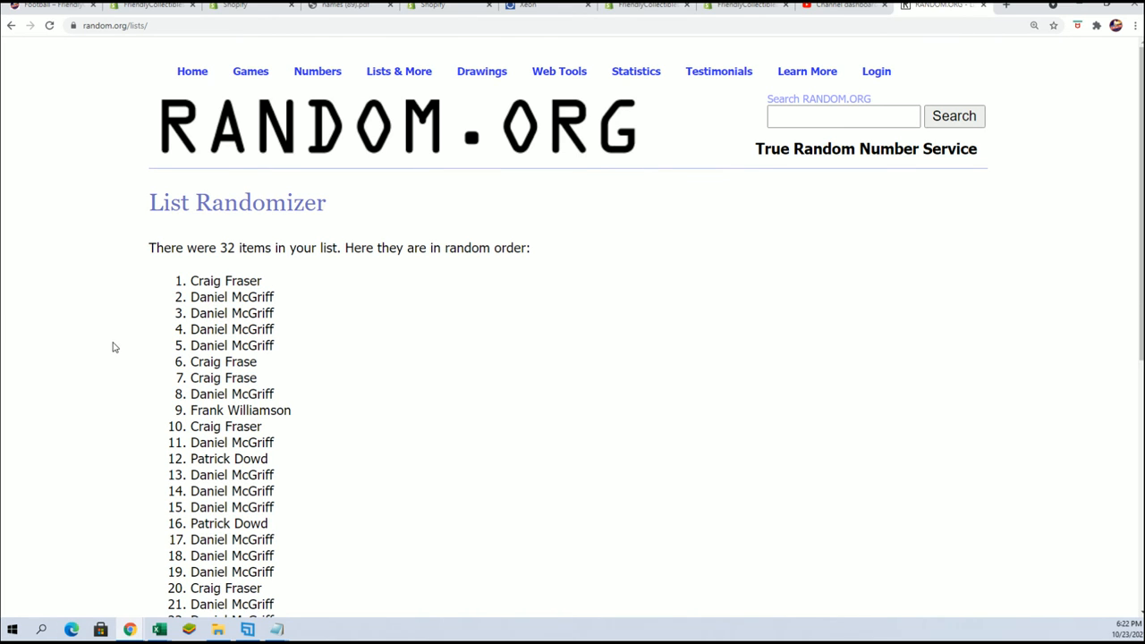
{"action": "scroll", "scroll_direction": "down", "scroll_amount": 3}
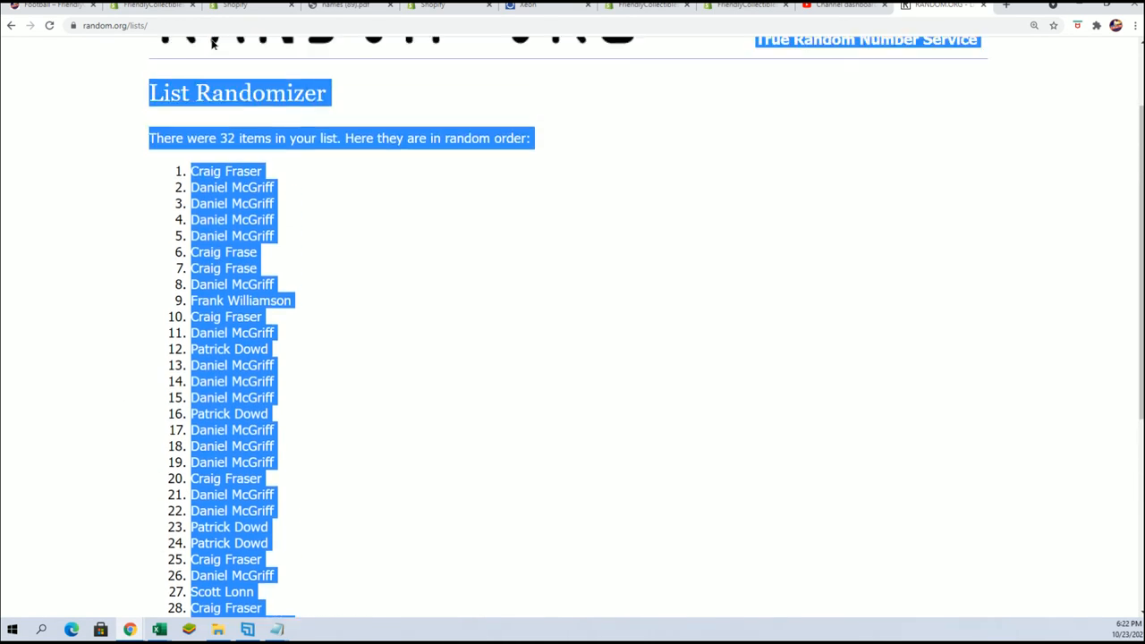
Paste the 32 randomized owner names as plain text under OWNER NAMES starting at A2.
{"action": "scroll", "scroll_direction": "up", "scroll_amount": 3}
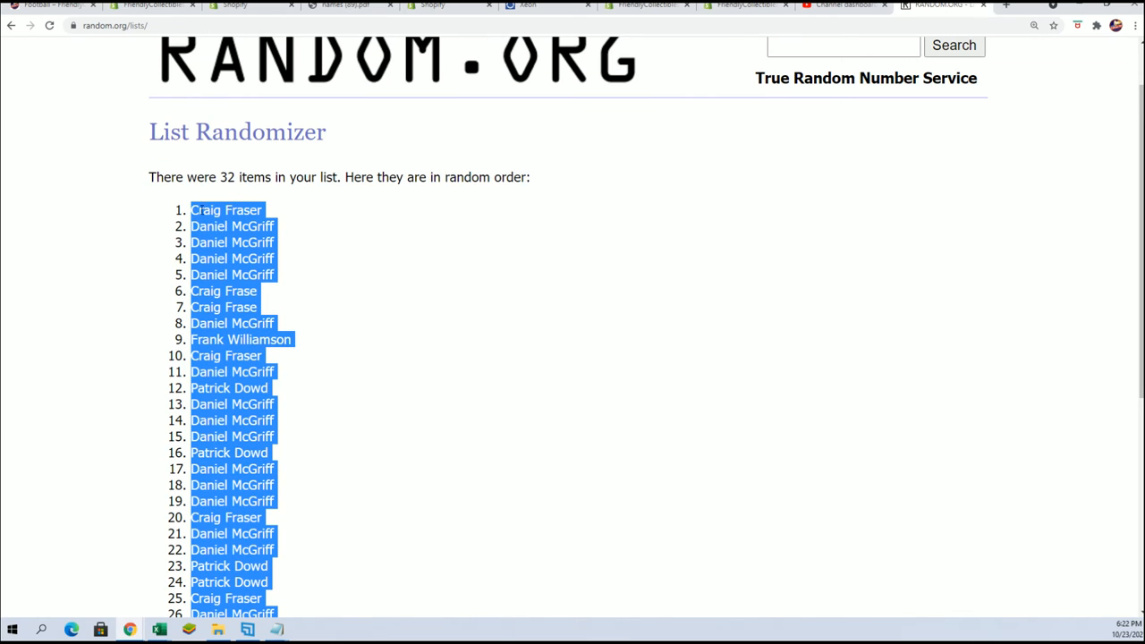
{"action": "mouse_move", "coordinate": [643, 581]}
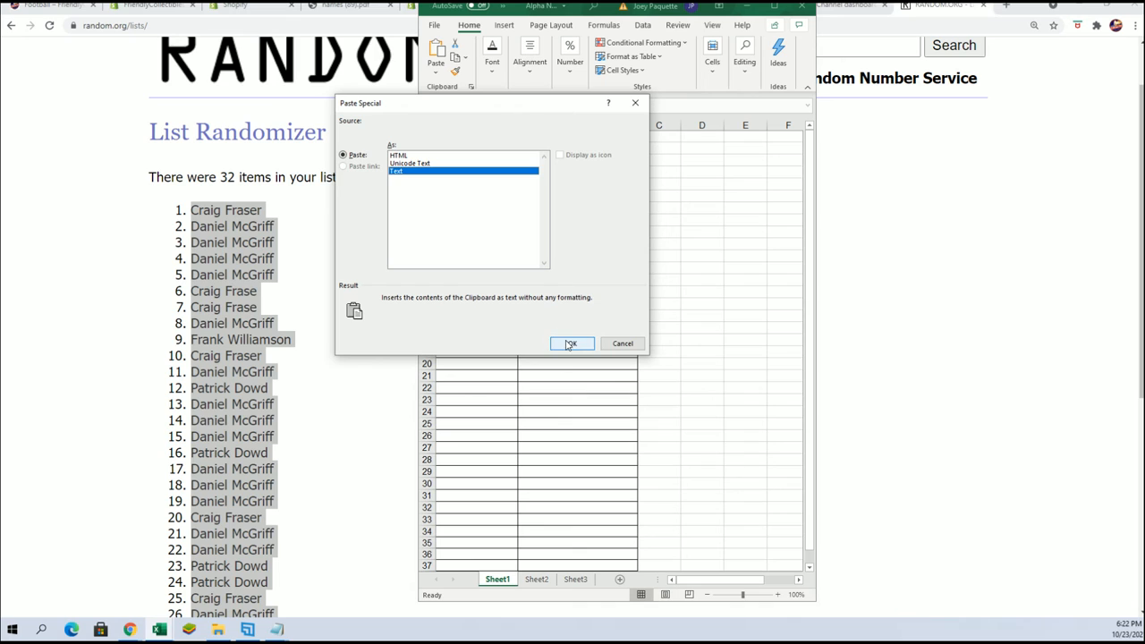
{"action": "left_click", "coordinate": [570, 344]}
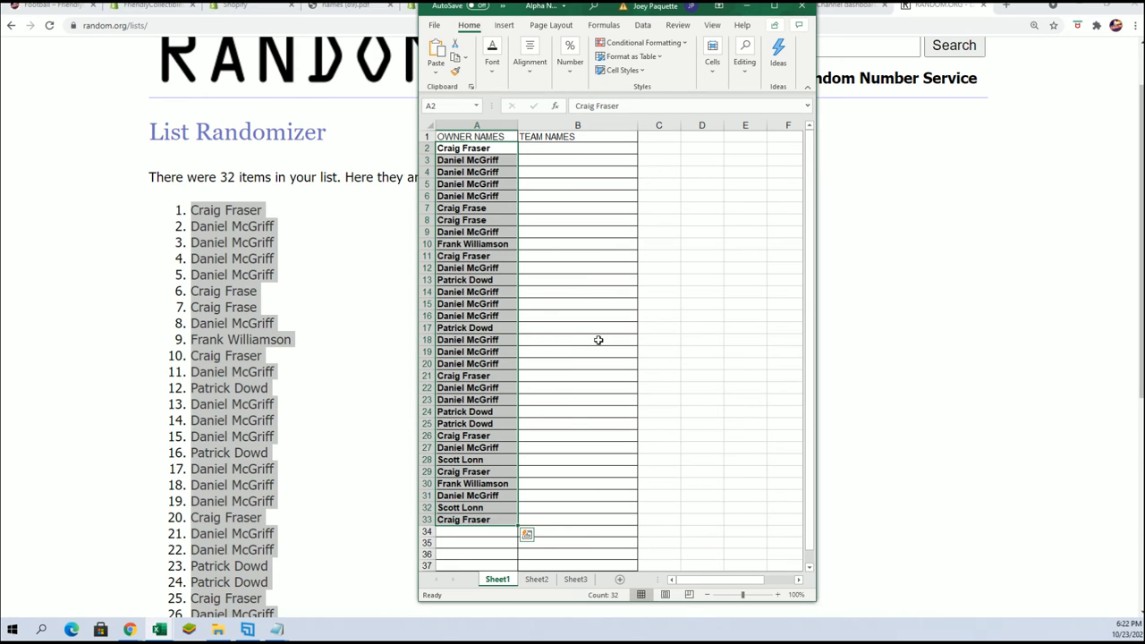
{"action": "mouse_move", "coordinate": [390, 564]}
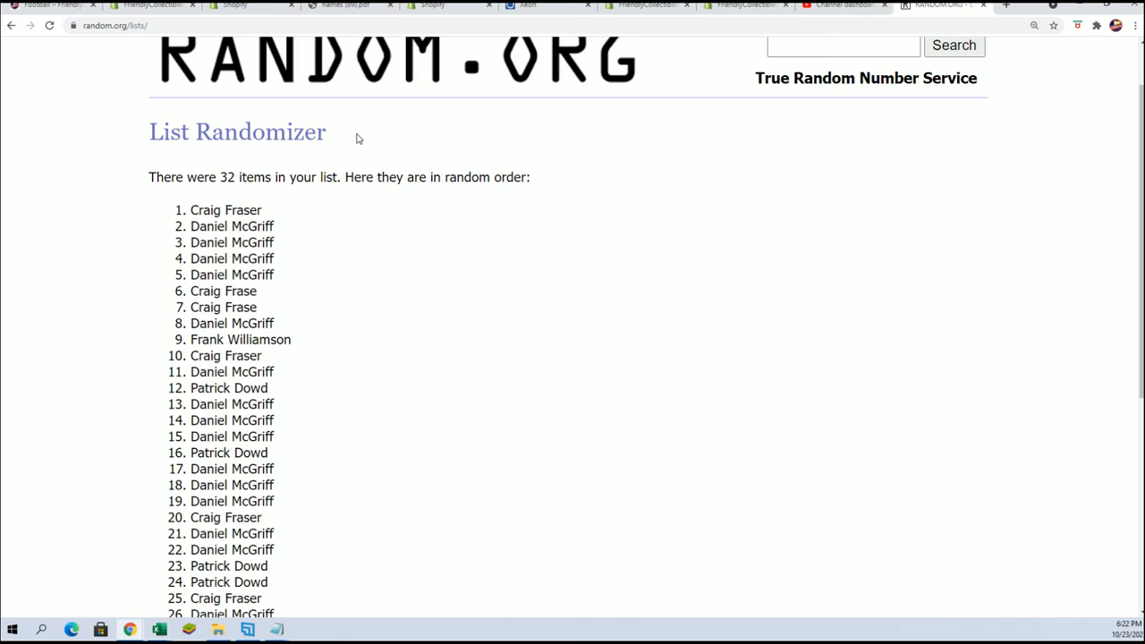
Start a fresh List Randomizer form and copy the 32 NFL team names into it.
{"action": "left_click", "coordinate": [383, 71]}
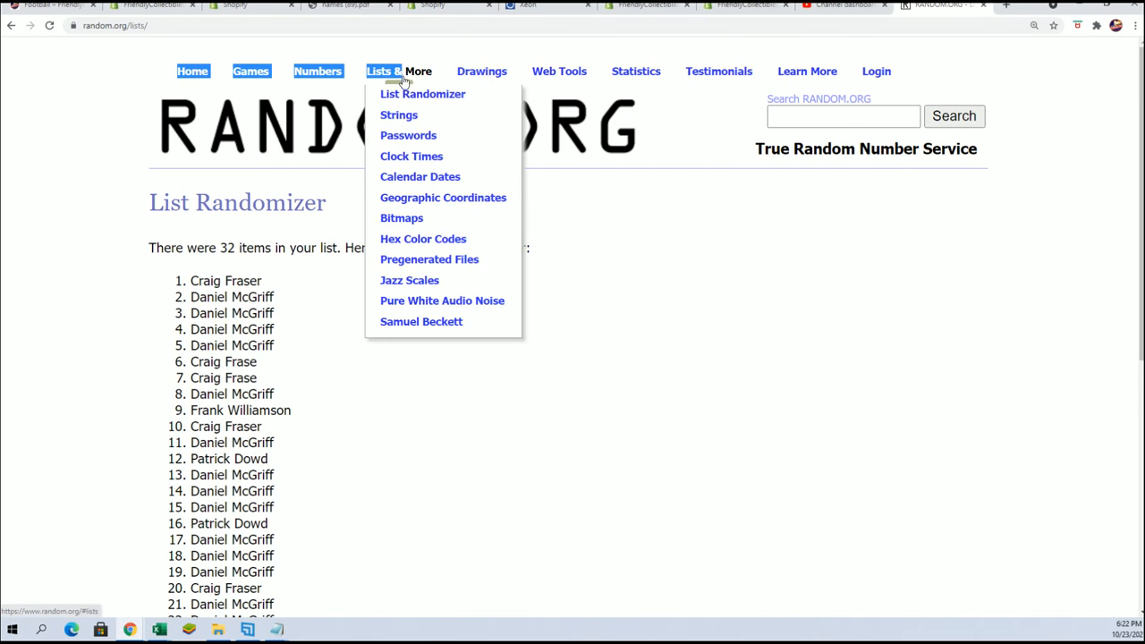
{"action": "left_click", "coordinate": [423, 94]}
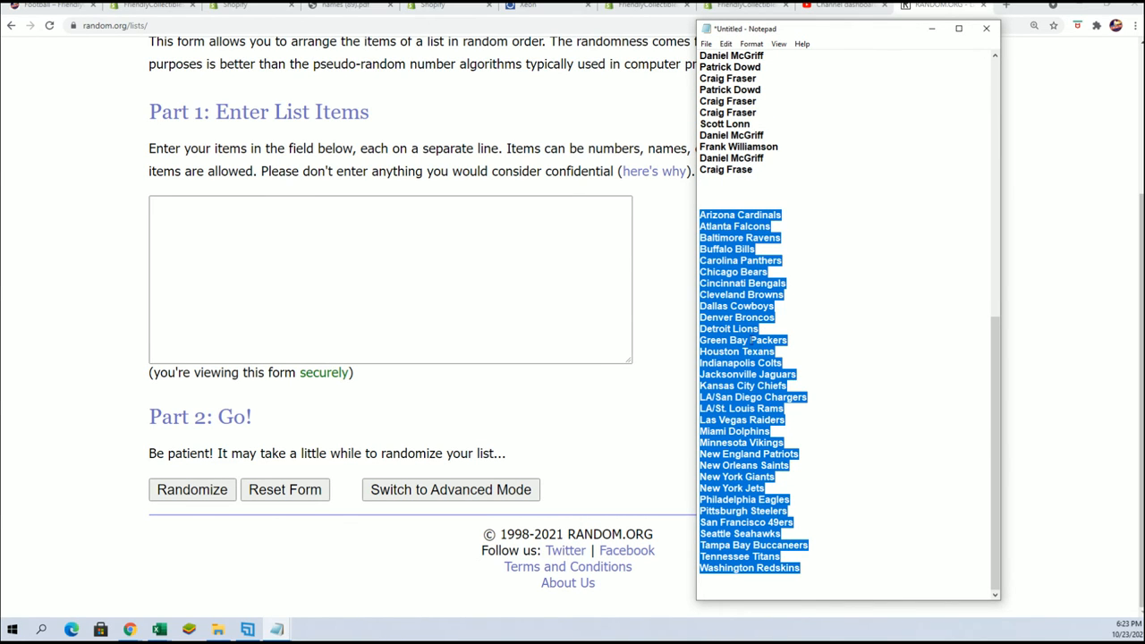
{"action": "left_click", "coordinate": [187, 215]}
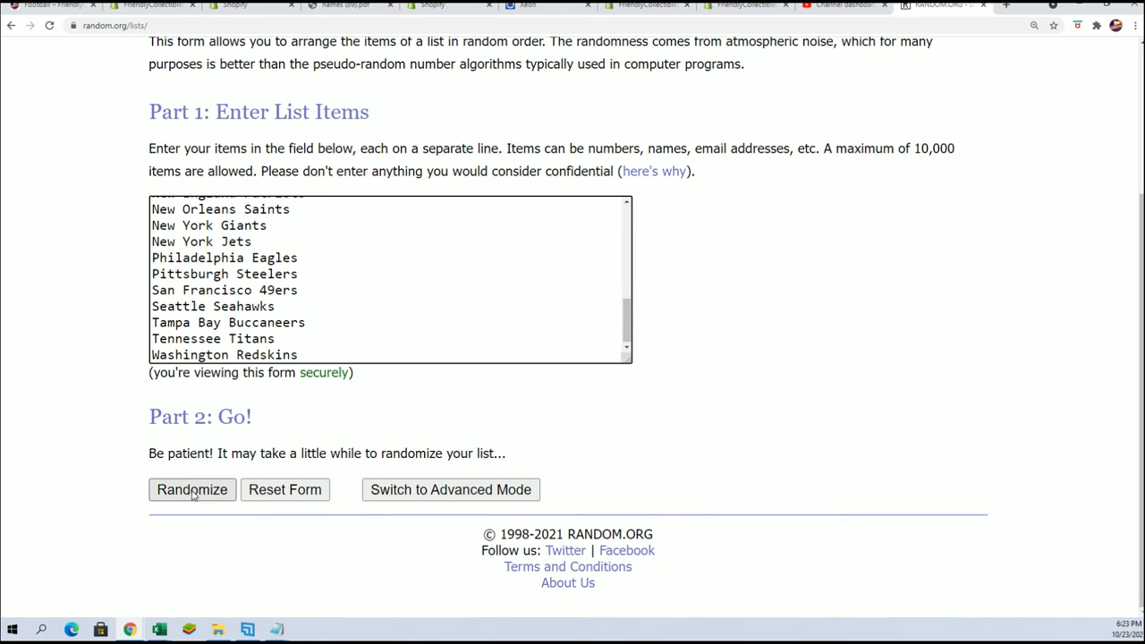
Randomize the 32 team names and reshuffle repeatedly, ending on an order beginning Denver Broncos.
{"action": "left_click", "coordinate": [192, 489]}
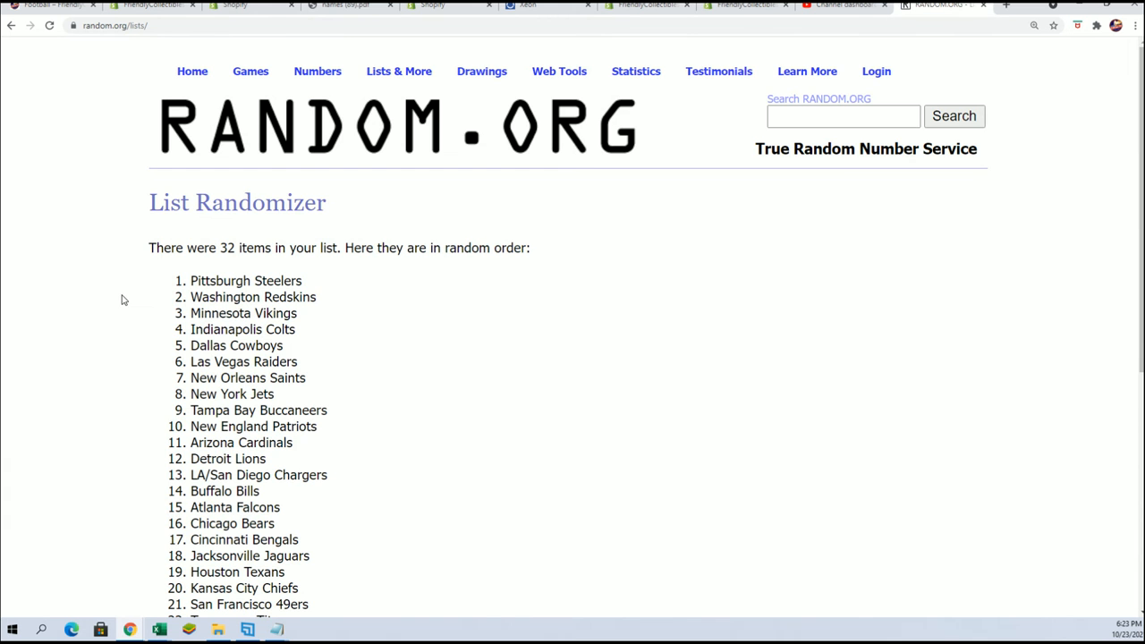
{"action": "scroll", "scroll_direction": "down", "scroll_amount": 3}
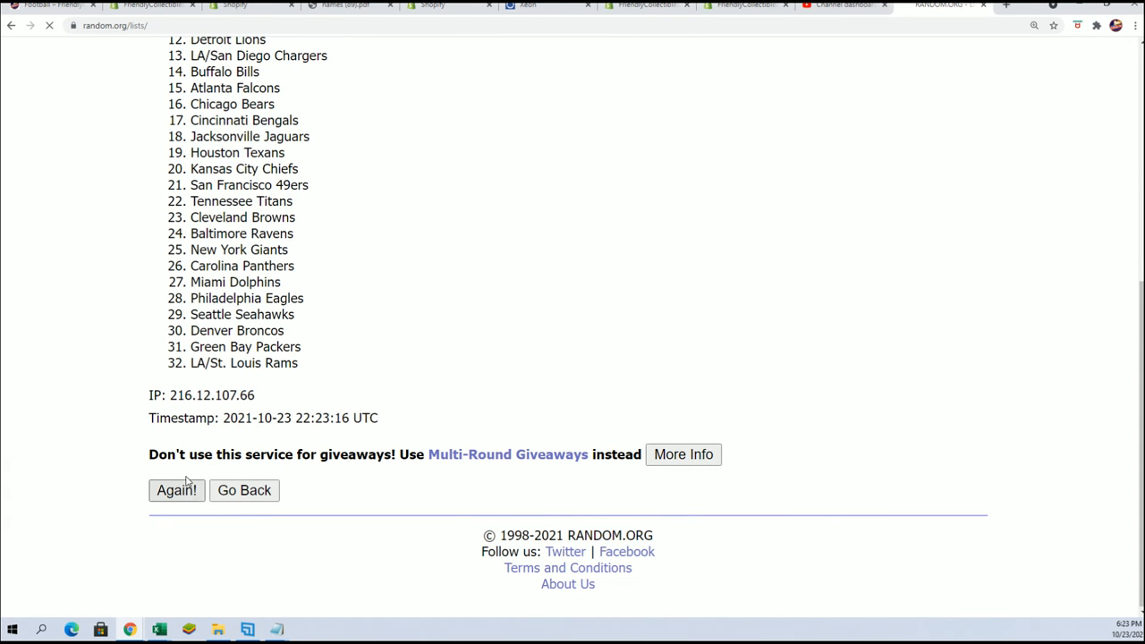
{"action": "left_click", "coordinate": [175, 490]}
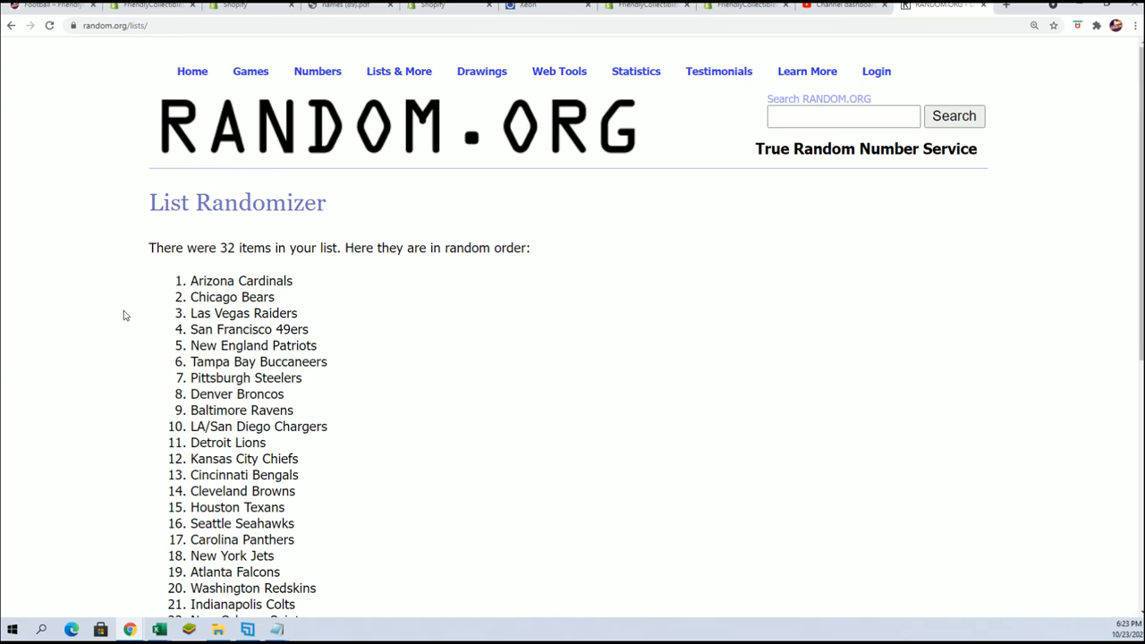
{"action": "scroll", "scroll_direction": "down", "scroll_amount": 3}
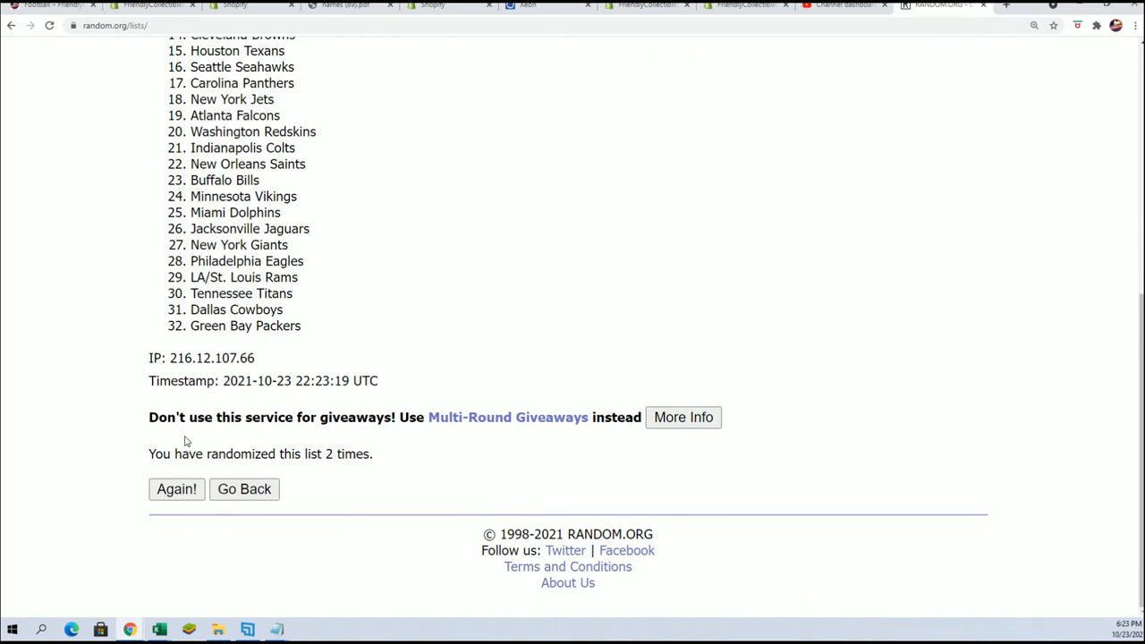
{"action": "left_click", "coordinate": [176, 489]}
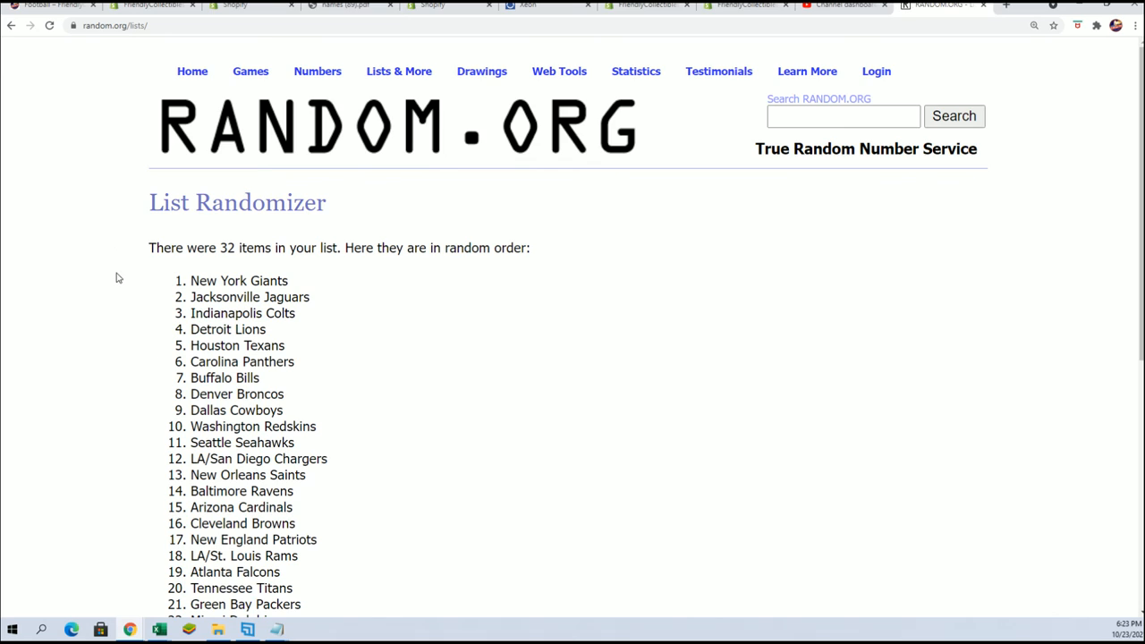
{"action": "scroll", "scroll_direction": "down", "scroll_amount": 3}
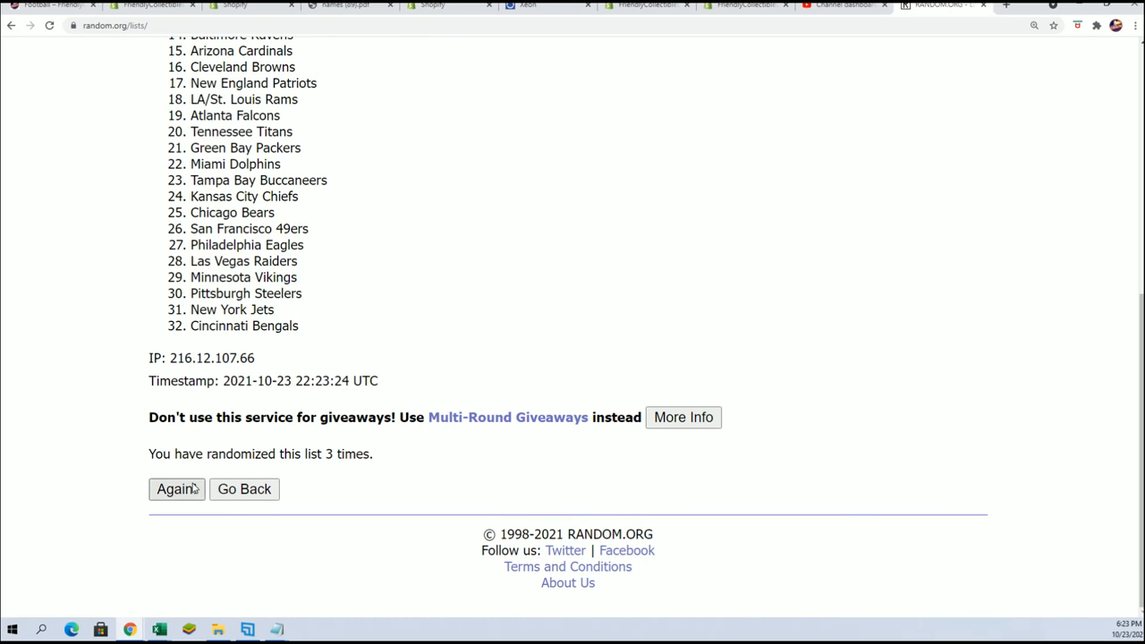
{"action": "left_click", "coordinate": [175, 489]}
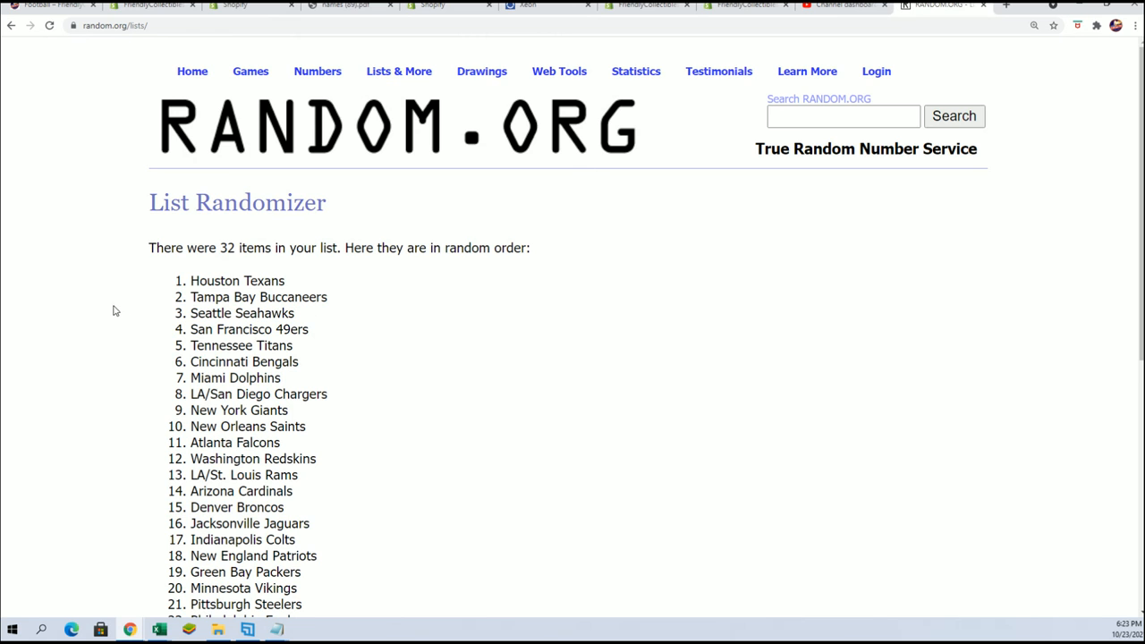
{"action": "scroll", "scroll_direction": "down", "scroll_amount": 3}
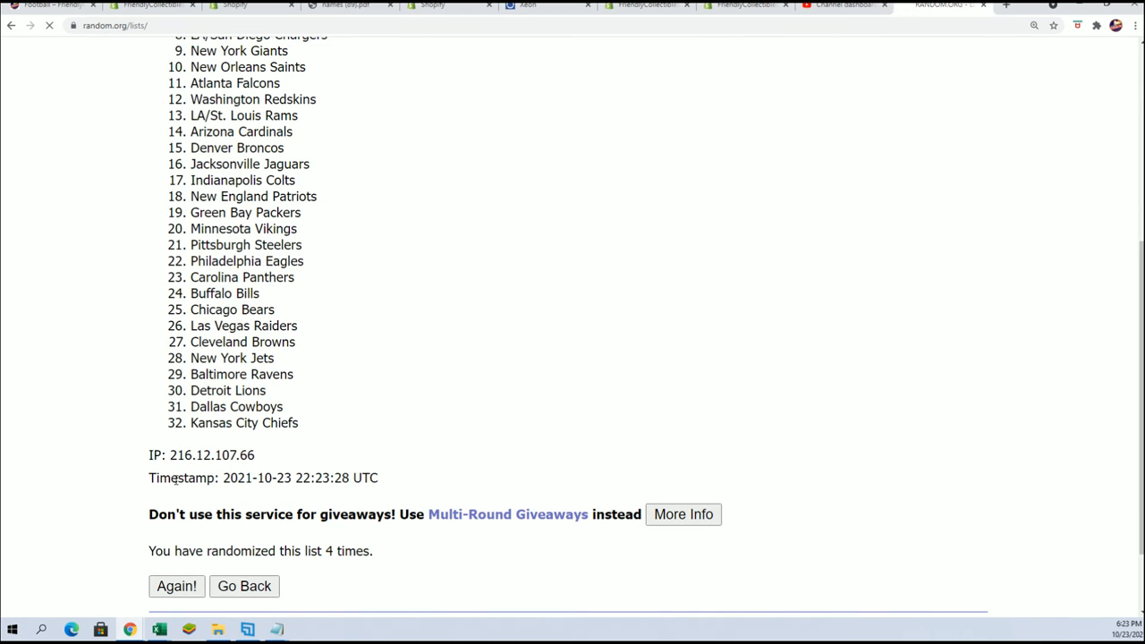
{"action": "left_click", "coordinate": [176, 586]}
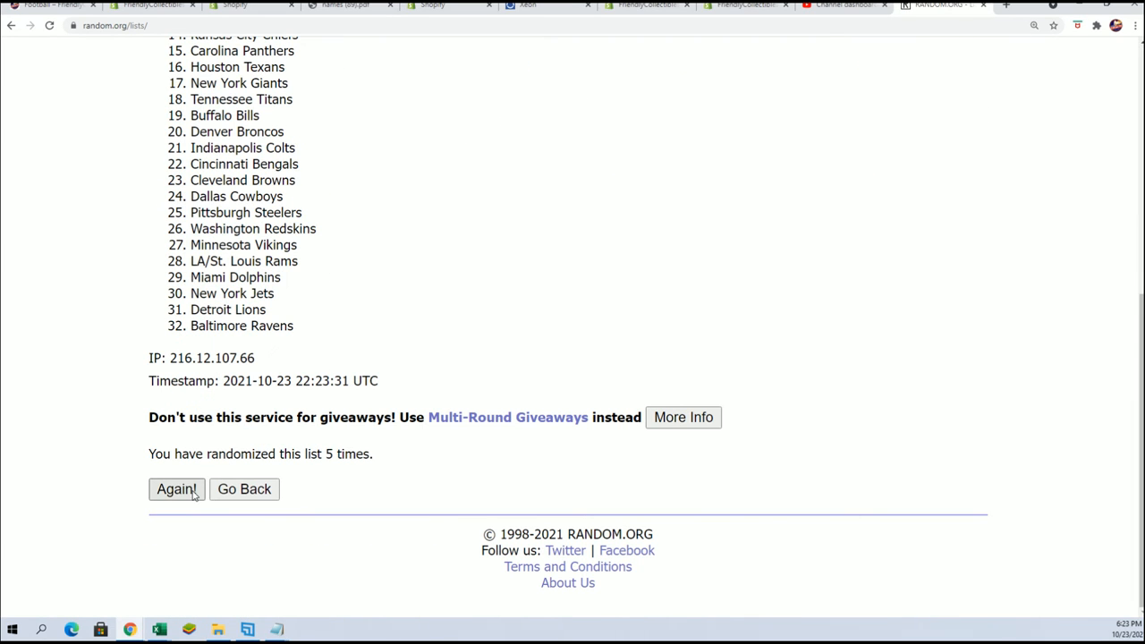
{"action": "left_click", "coordinate": [176, 490]}
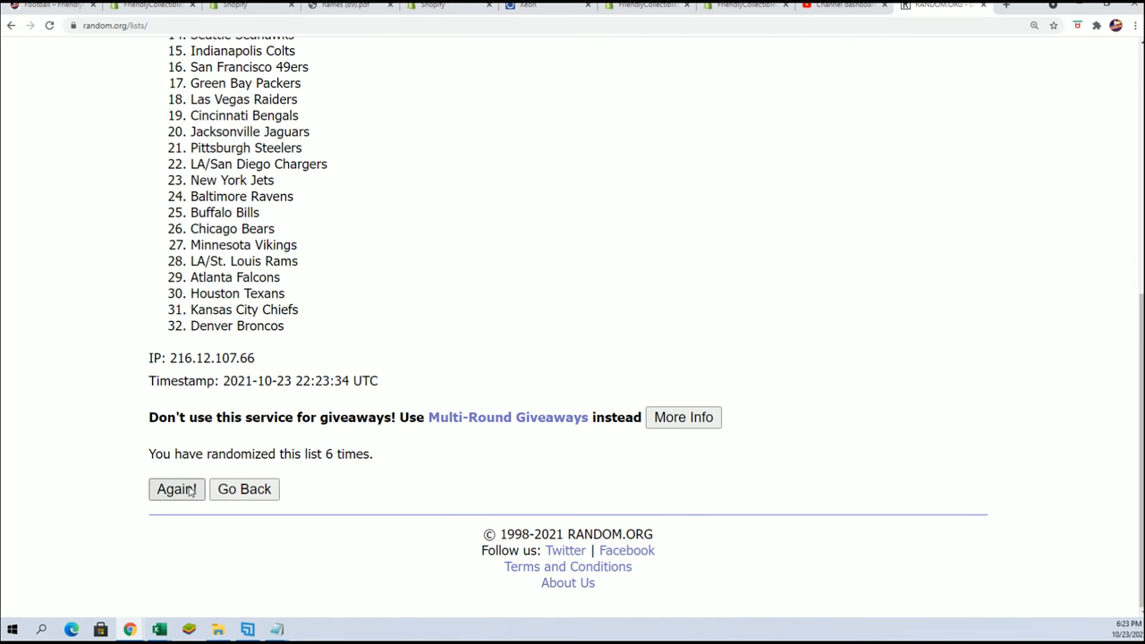
{"action": "left_click", "coordinate": [176, 489]}
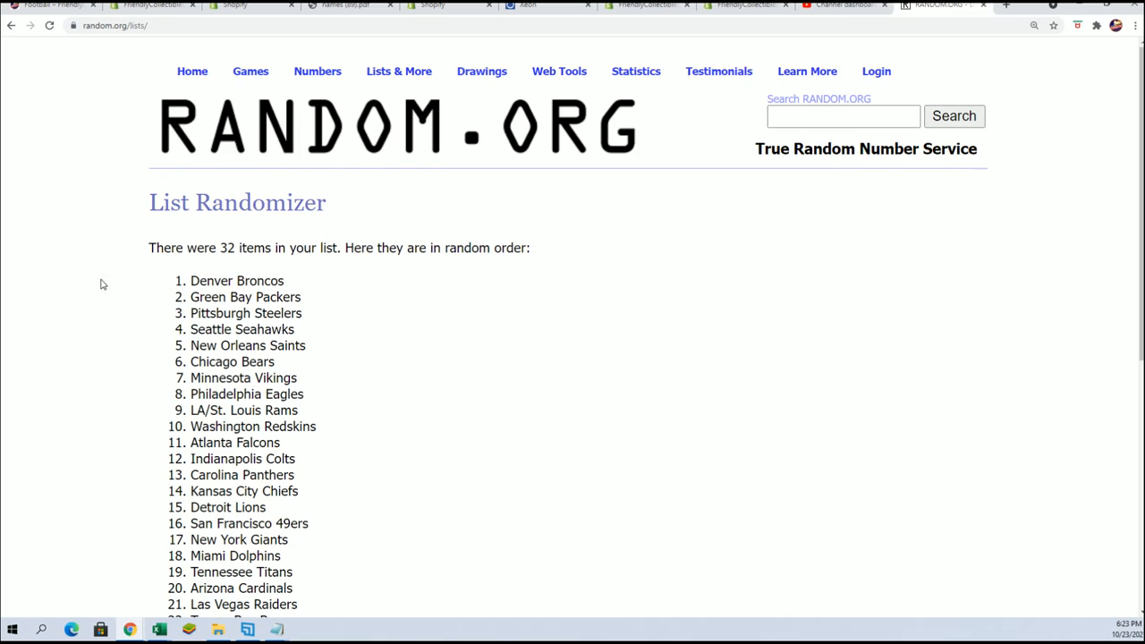
{"action": "scroll", "scroll_direction": "down", "scroll_amount": 3}
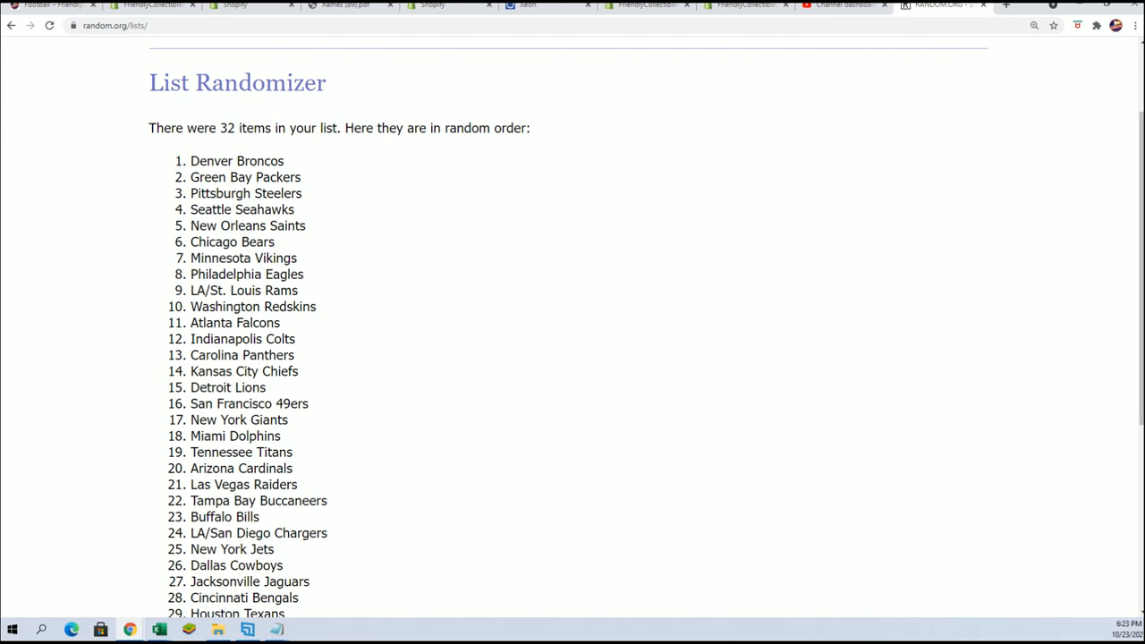
{"action": "mouse_move", "coordinate": [486, 445]}
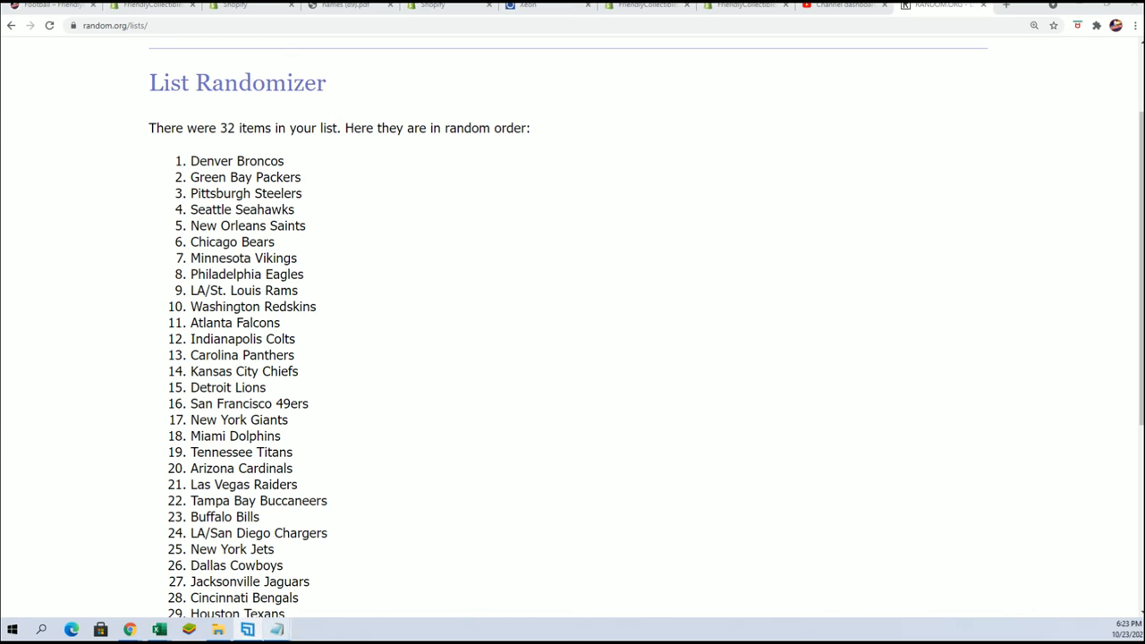
{"action": "mouse_move", "coordinate": [751, 597]}
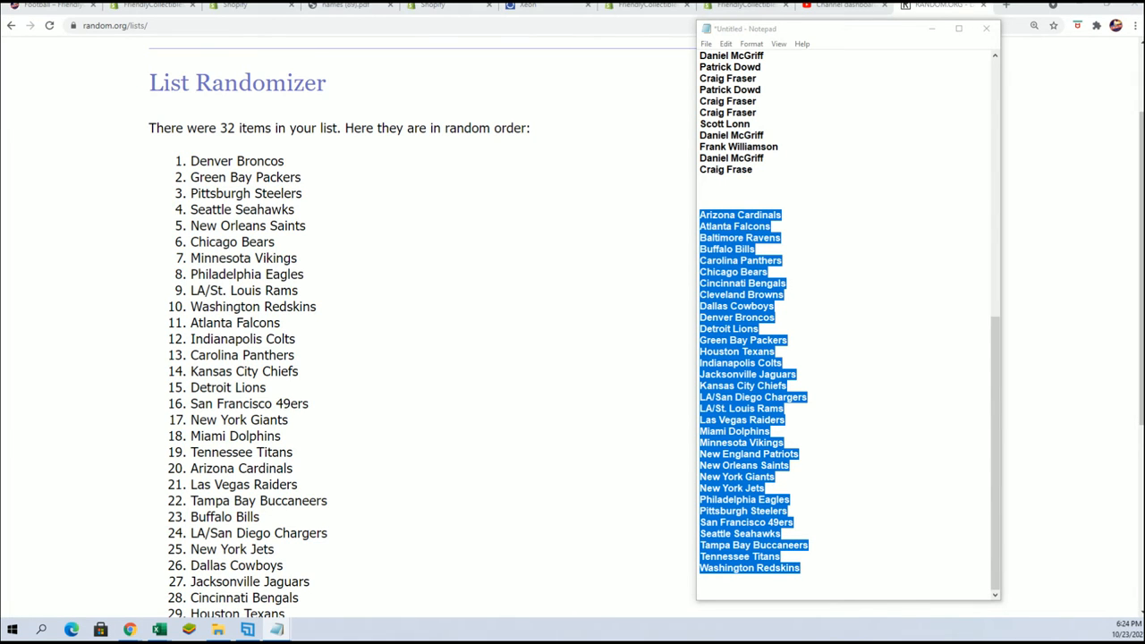
Paste the 32 alphabetical team names as plain text into B2 under TEAM NAMES via Paste Special.
{"action": "left_click", "coordinate": [158, 630]}
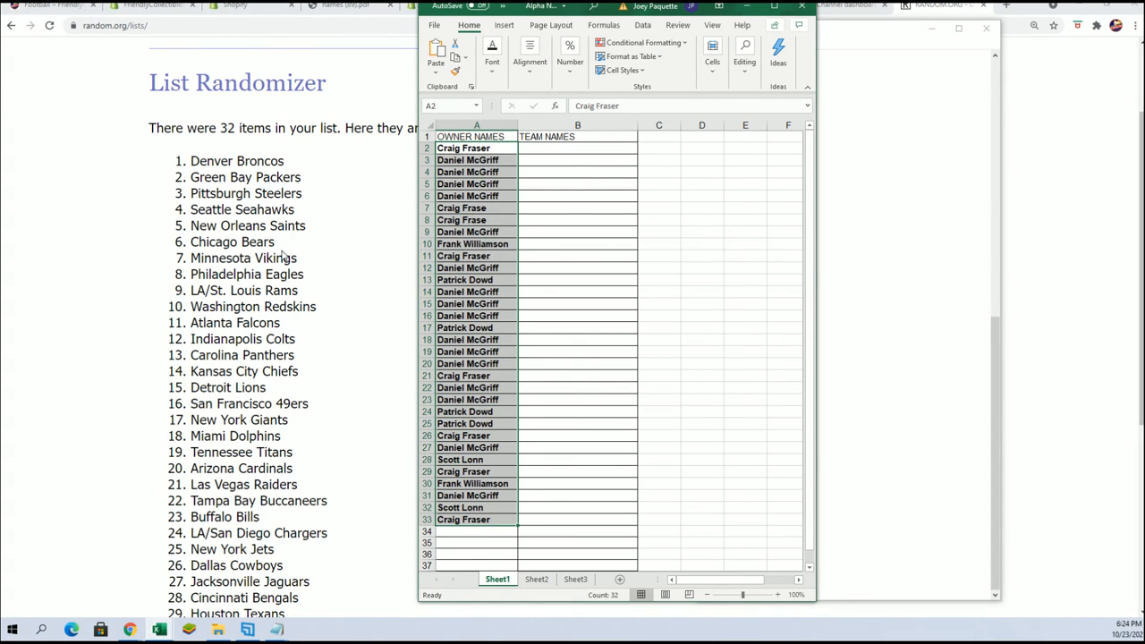
{"action": "right_click", "coordinate": [577, 148]}
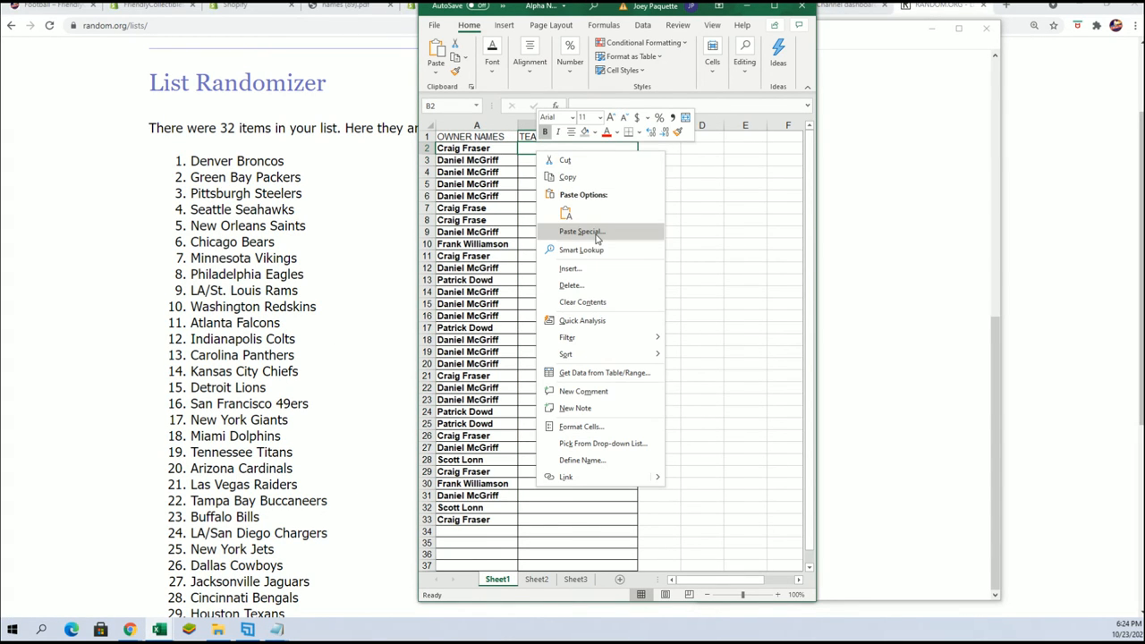
{"action": "left_click", "coordinate": [581, 231]}
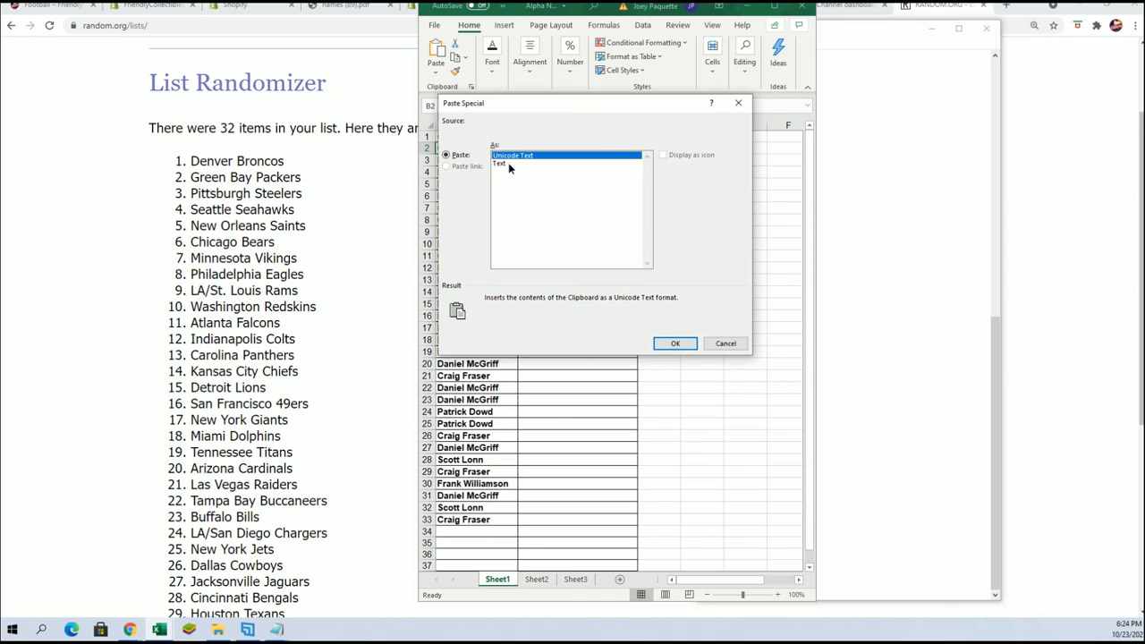
{"action": "left_click", "coordinate": [676, 344]}
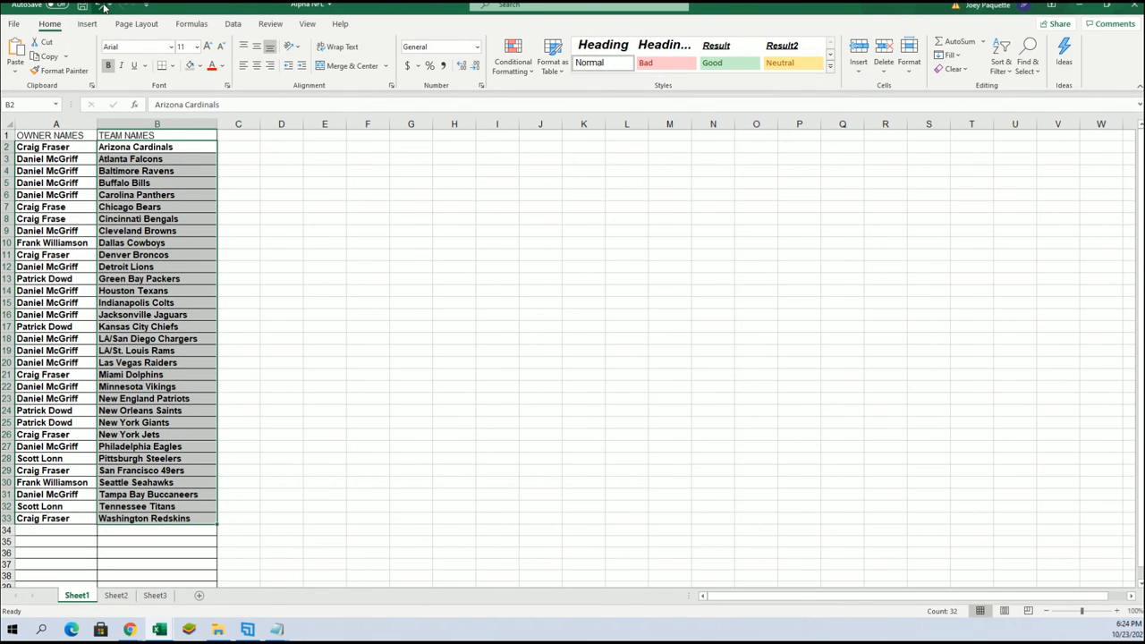
Clear the alphabetical team names from column B and bring the shuffled web list into view.
{"action": "key", "text": "Delete"}
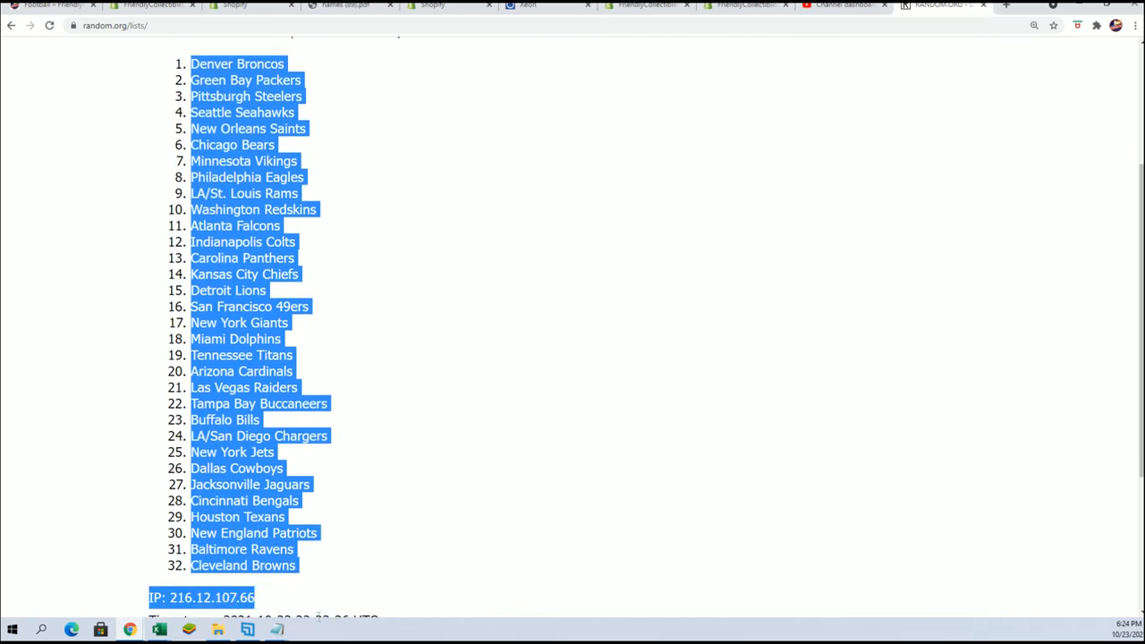
{"action": "scroll", "scroll_direction": "down", "scroll_amount": 3}
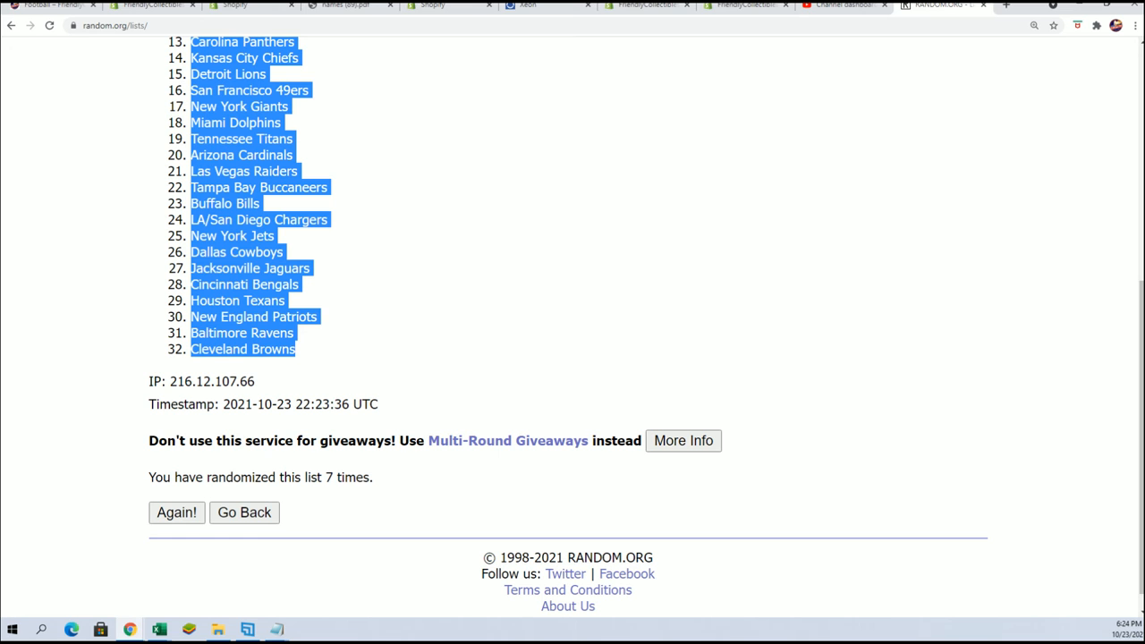
Paste the randomized team names into cell B2 as plain text via Paste Special.
{"action": "left_click", "coordinate": [158, 629]}
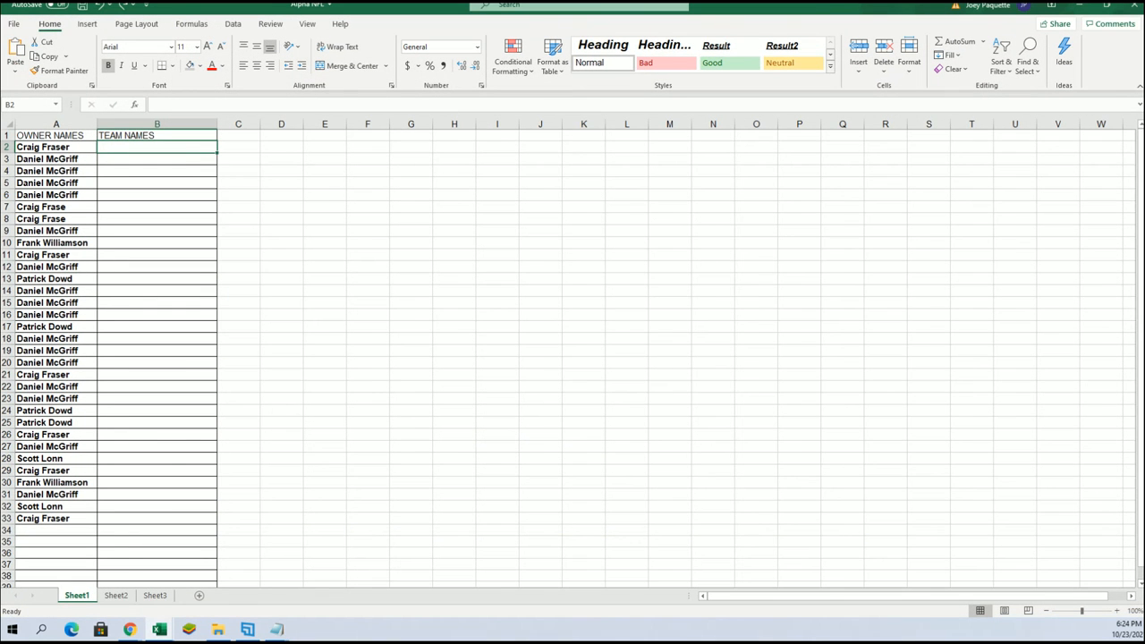
{"action": "right_click", "coordinate": [157, 147]}
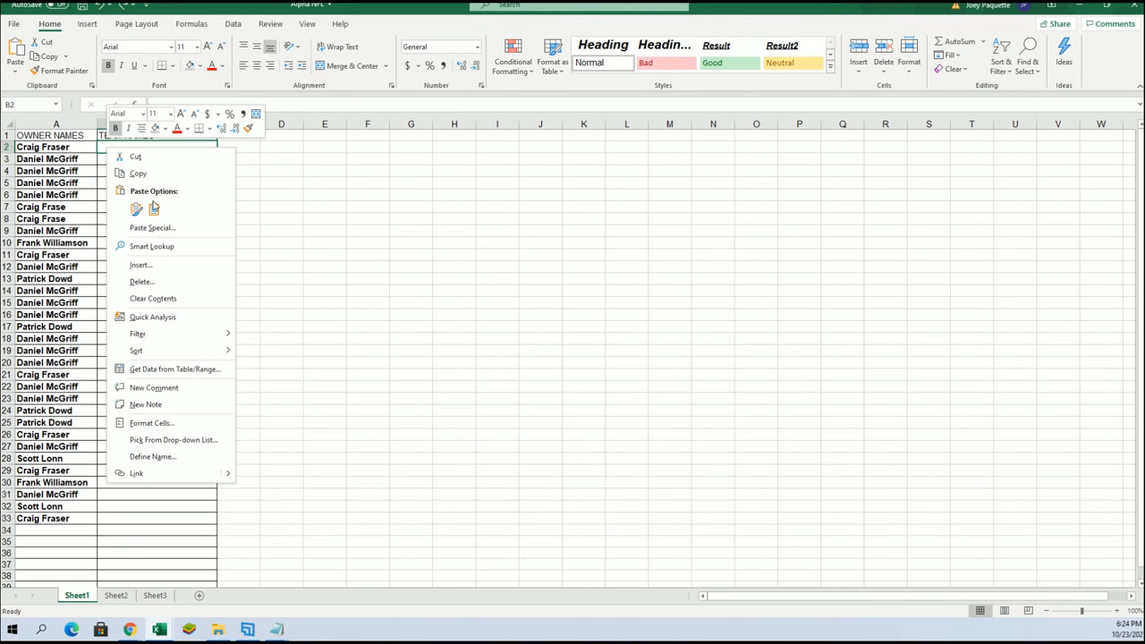
{"action": "left_click", "coordinate": [152, 228]}
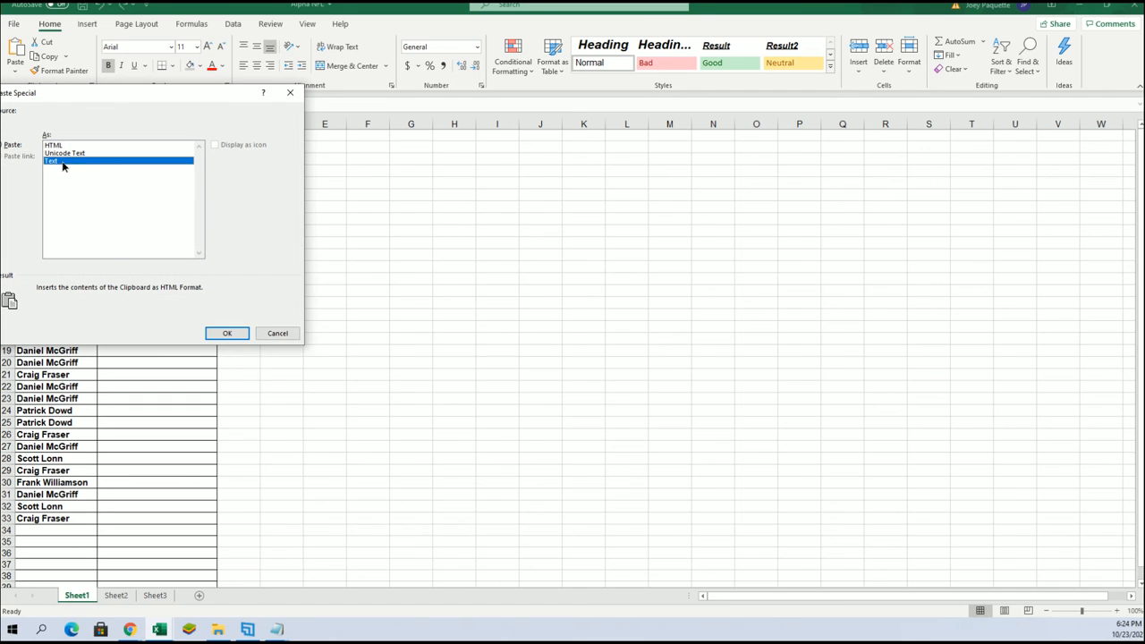
{"action": "left_click", "coordinate": [227, 333]}
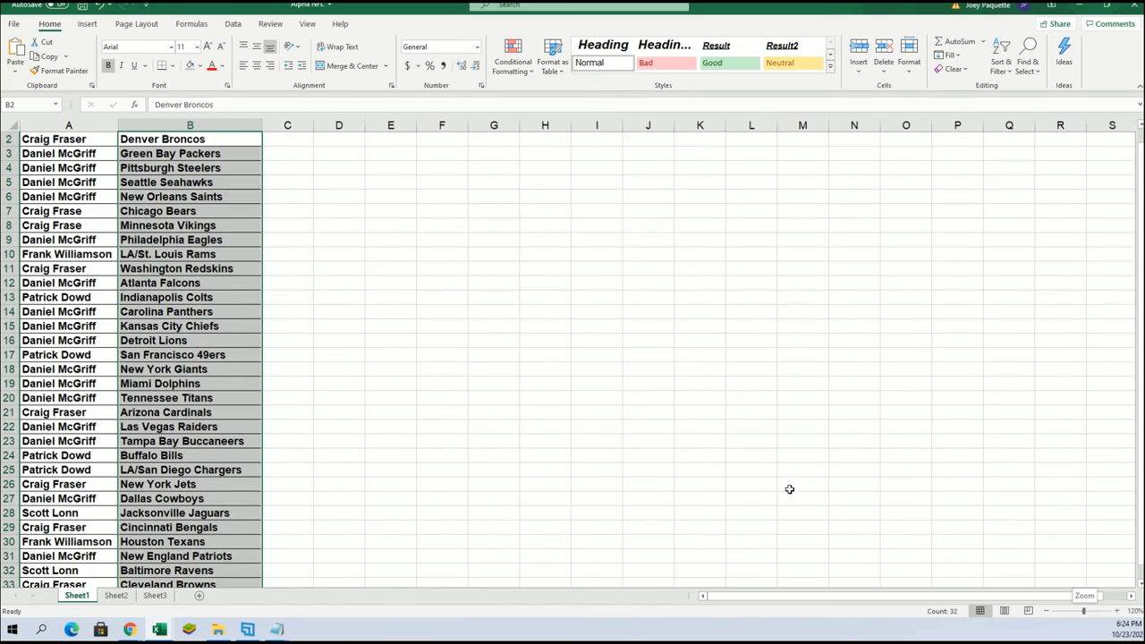
Reduce the sheet zoom and restore down the Excel window beside the web list.
{"action": "left_click", "coordinate": [1047, 611]}
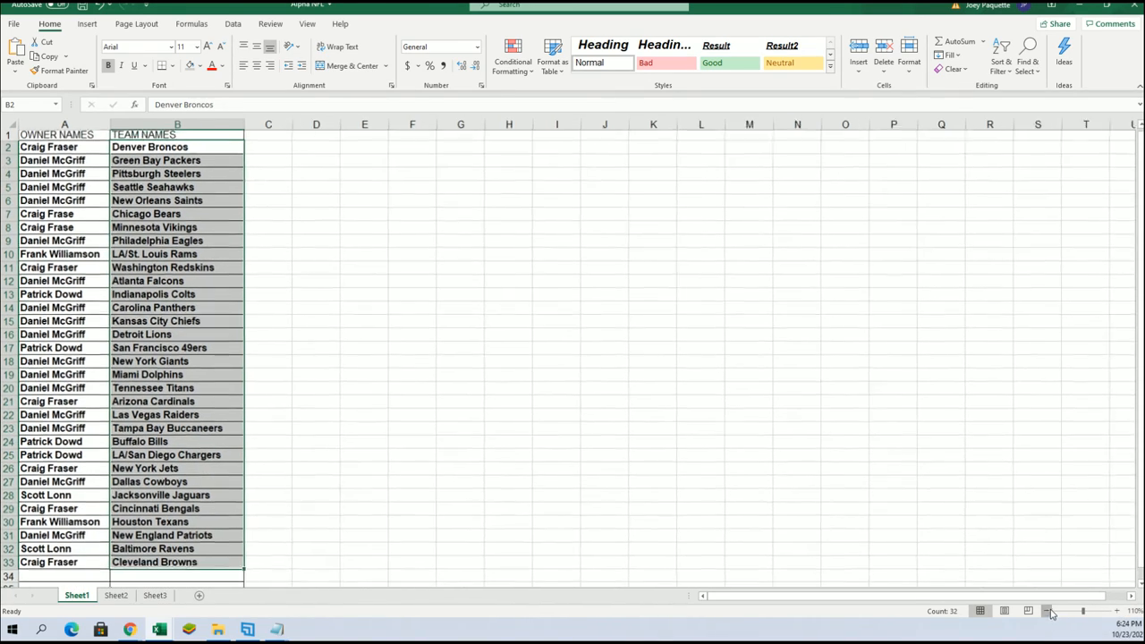
{"action": "left_click", "coordinate": [743, 44]}
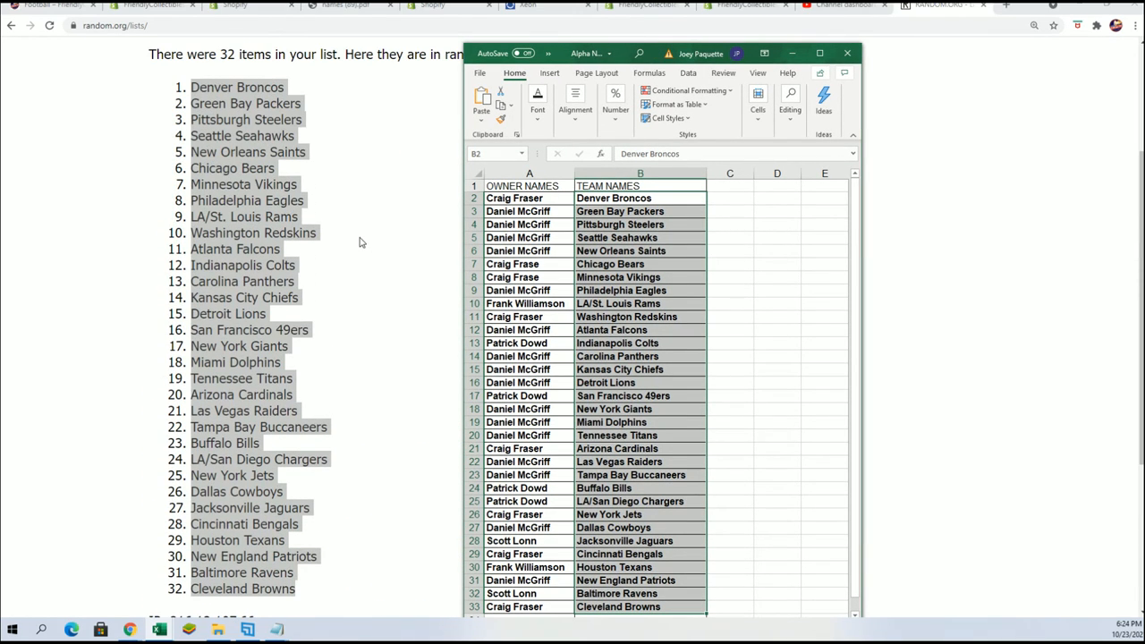
{"action": "mouse_move", "coordinate": [425, 208]}
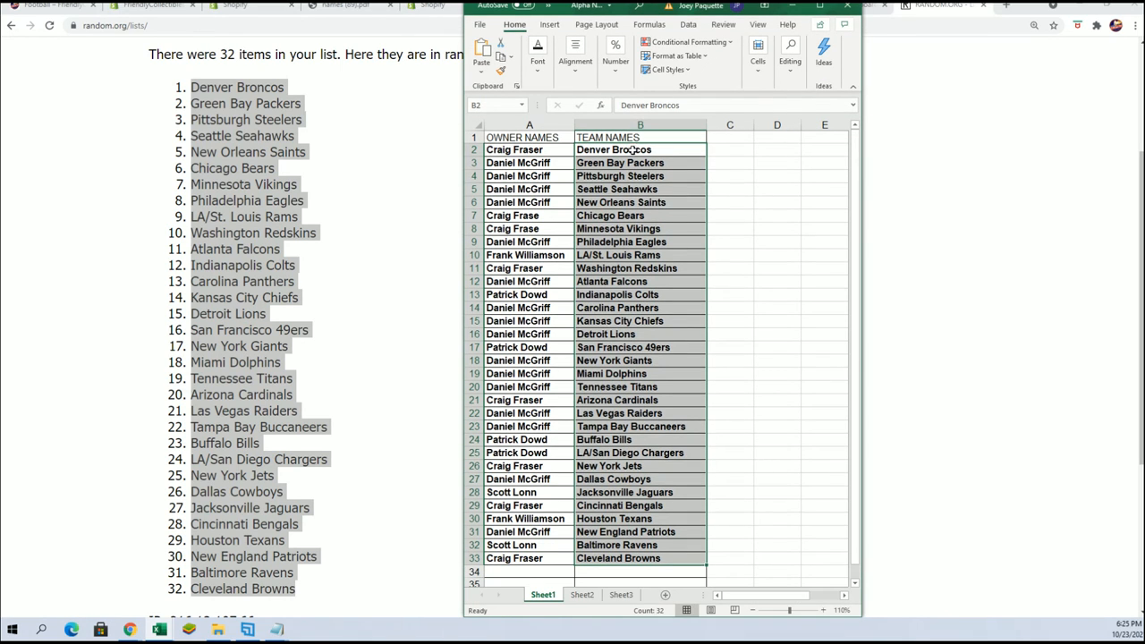
{"action": "mouse_move", "coordinate": [371, 473]}
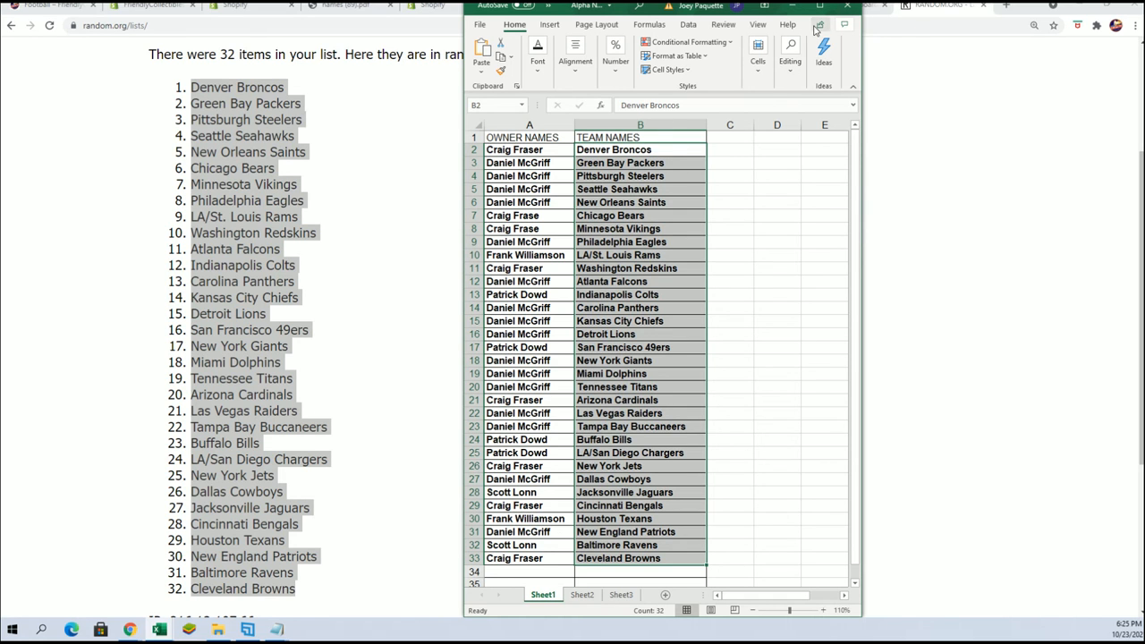
Sort the pairings A to Z by team name with the selection expanded to keep owners matched.
{"action": "left_click", "coordinate": [817, 24]}
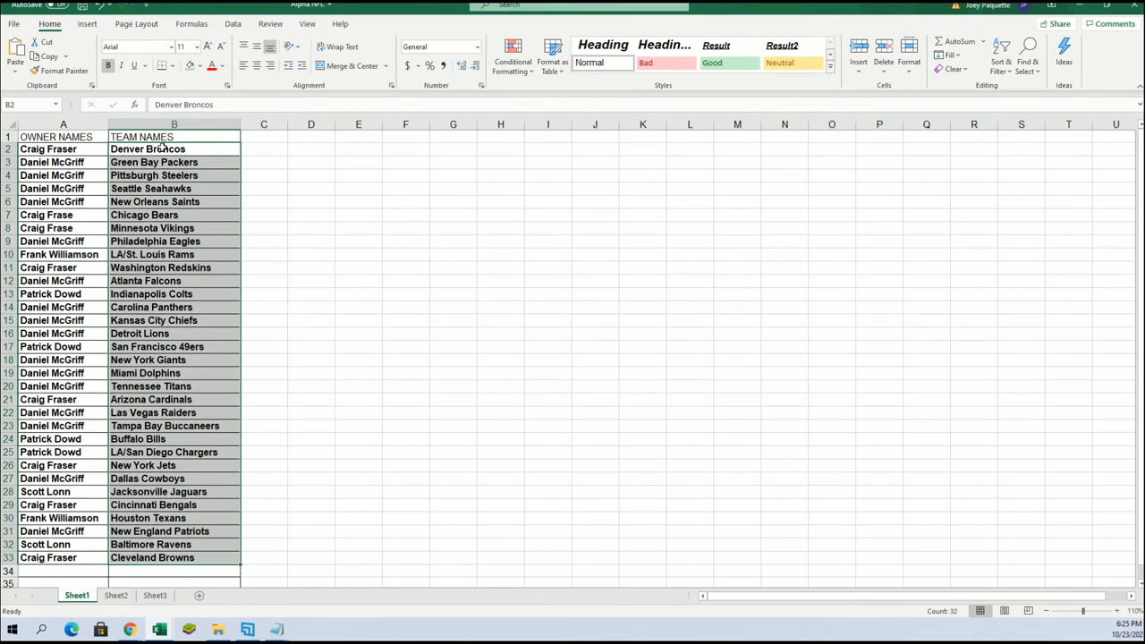
{"action": "mouse_move", "coordinate": [1002, 54]}
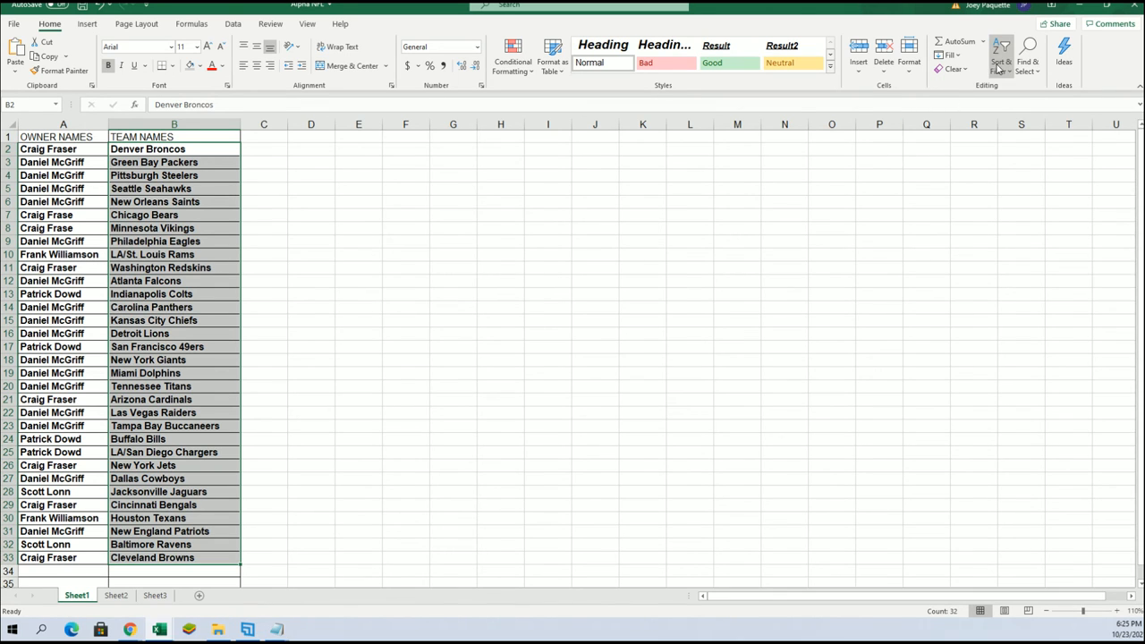
{"action": "left_click", "coordinate": [1000, 49]}
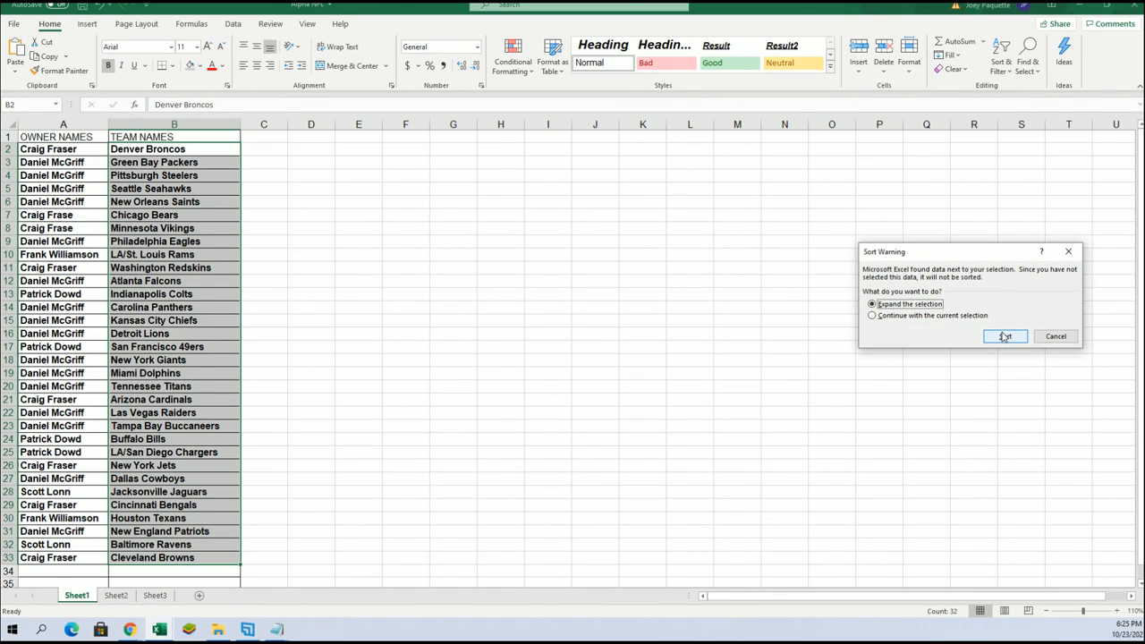
{"action": "left_click", "coordinate": [1005, 336]}
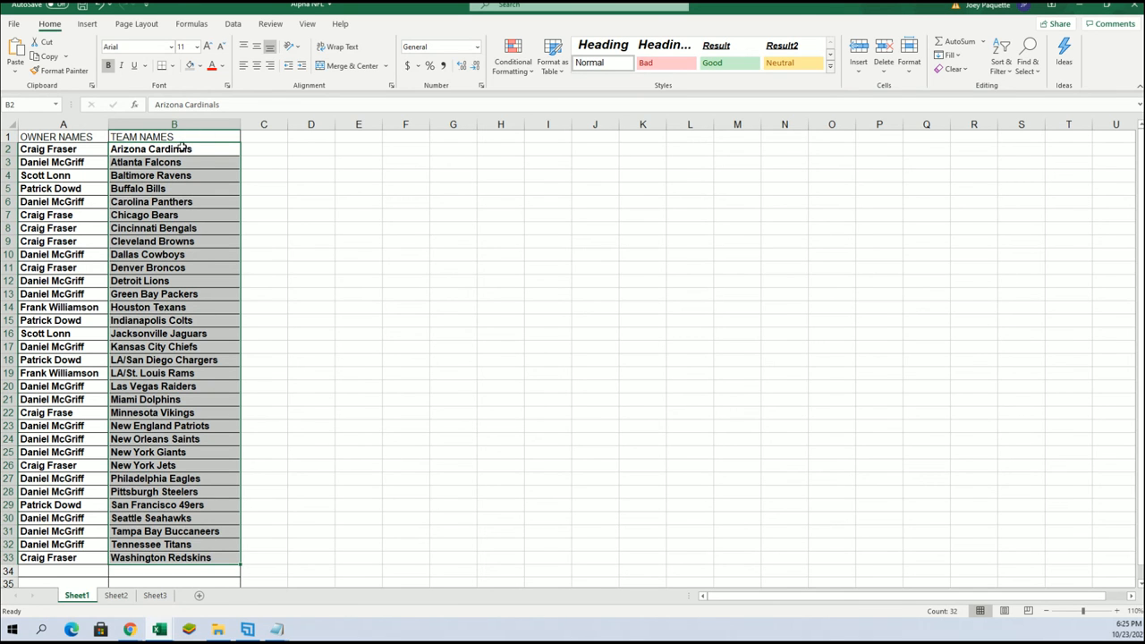
{"action": "mouse_move", "coordinate": [182, 147]}
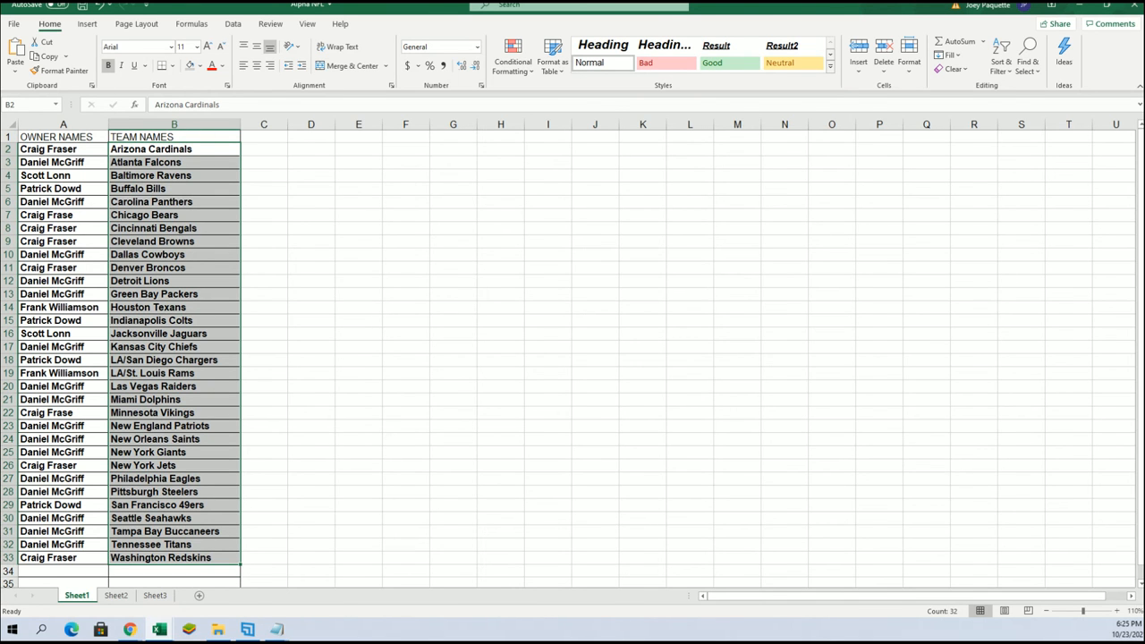